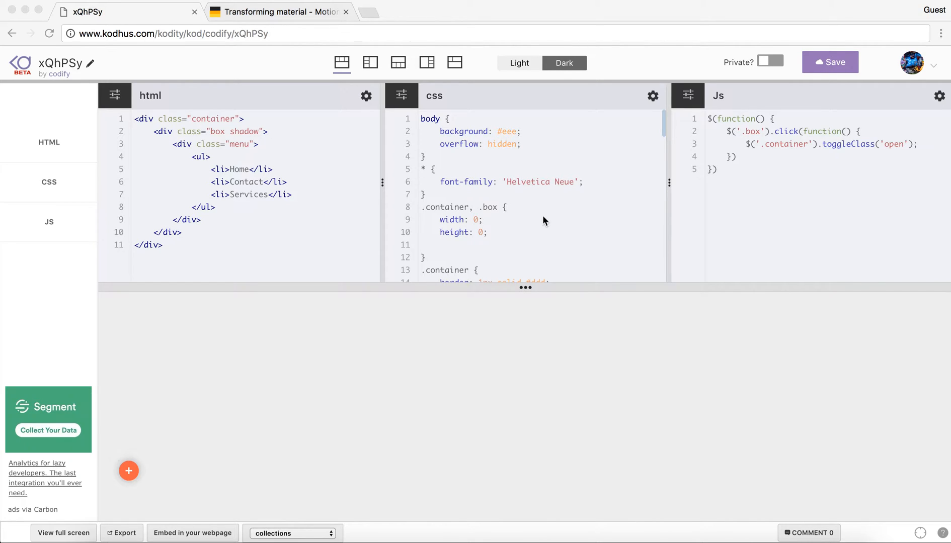
mouse_move(128, 471)
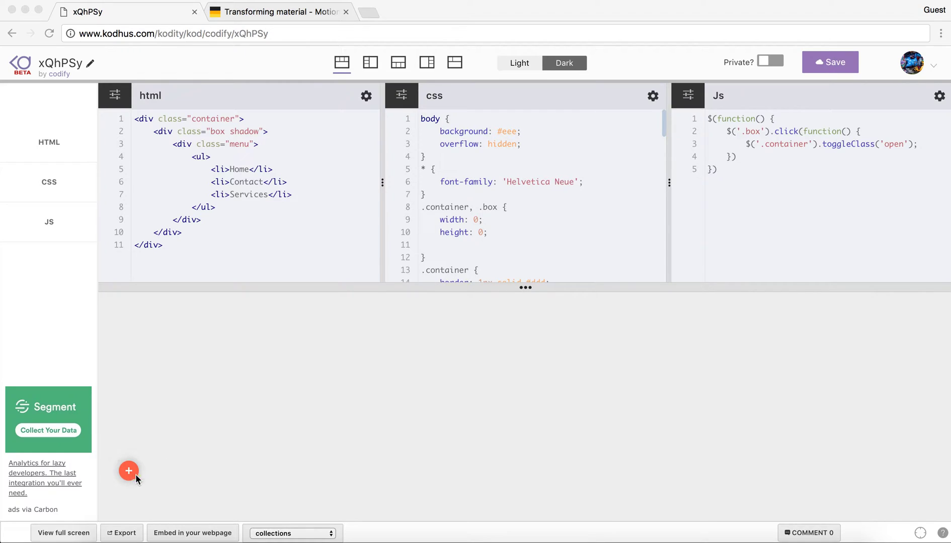
mouse_move(207, 414)
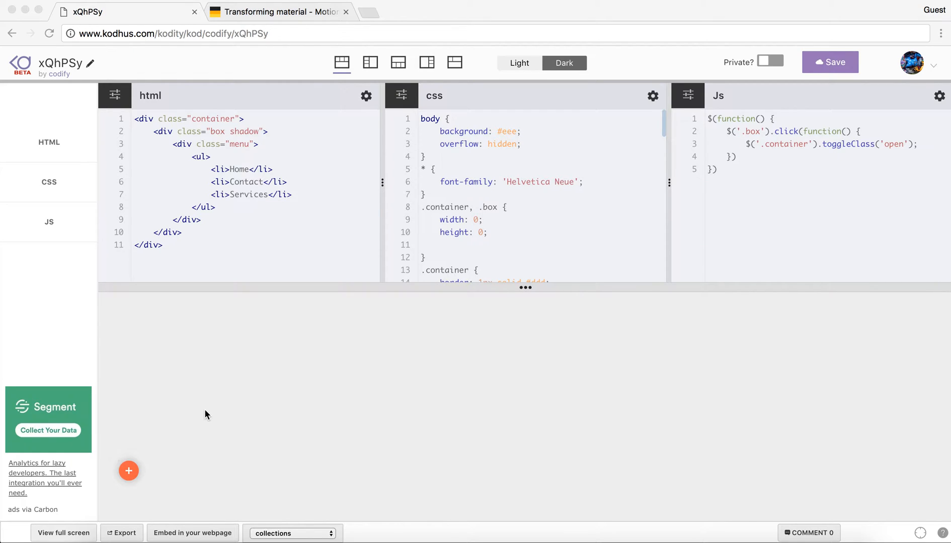
mouse_move(167, 474)
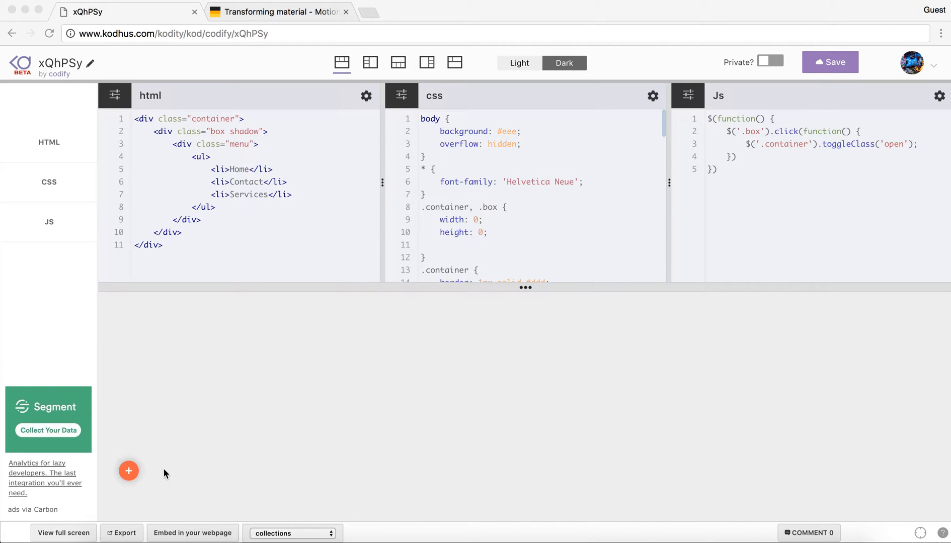
mouse_move(265, 317)
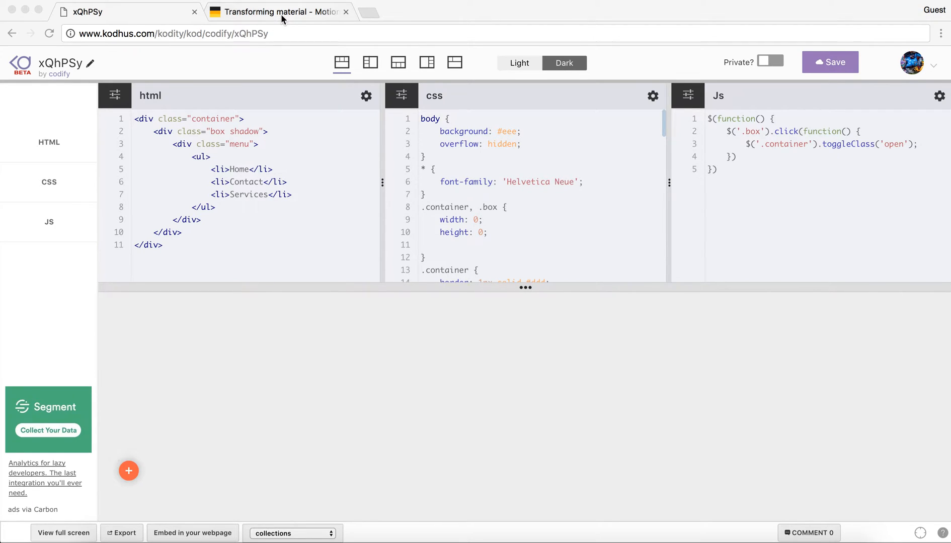
Play the button-to-card radial expansion video on the Transforming material tab three times.
click(280, 12)
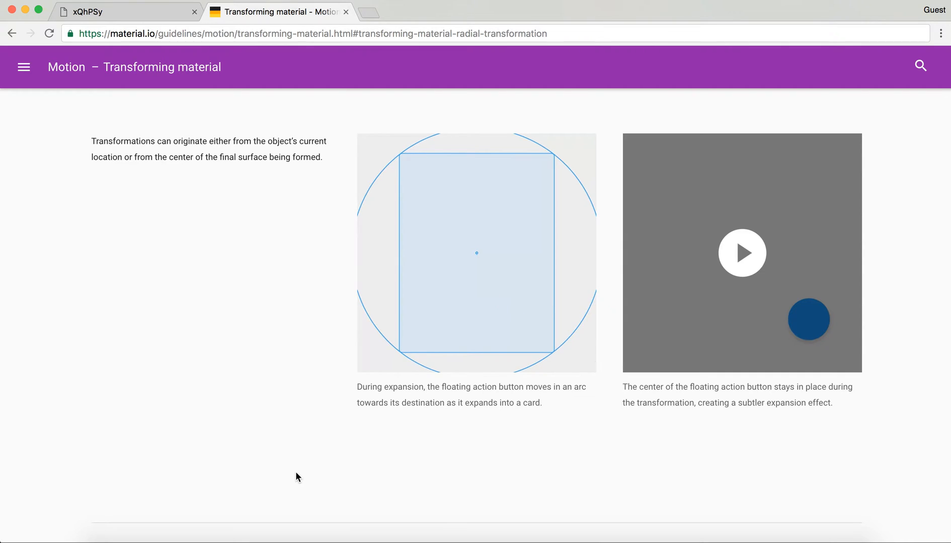
click(477, 253)
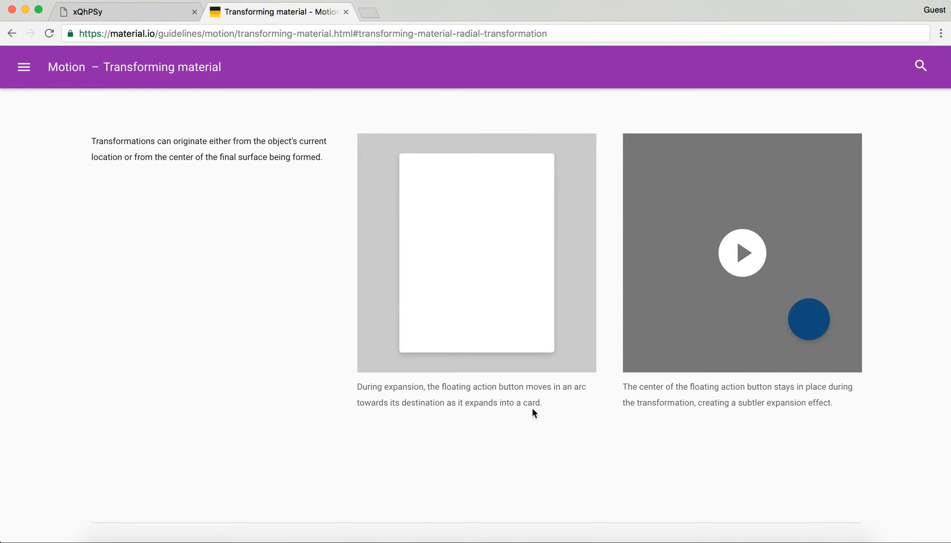
click(476, 253)
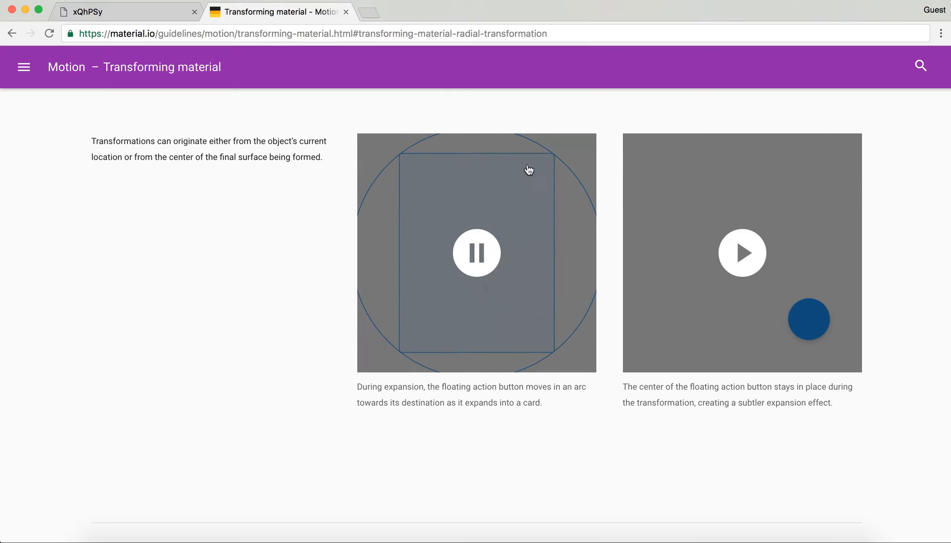
click(477, 254)
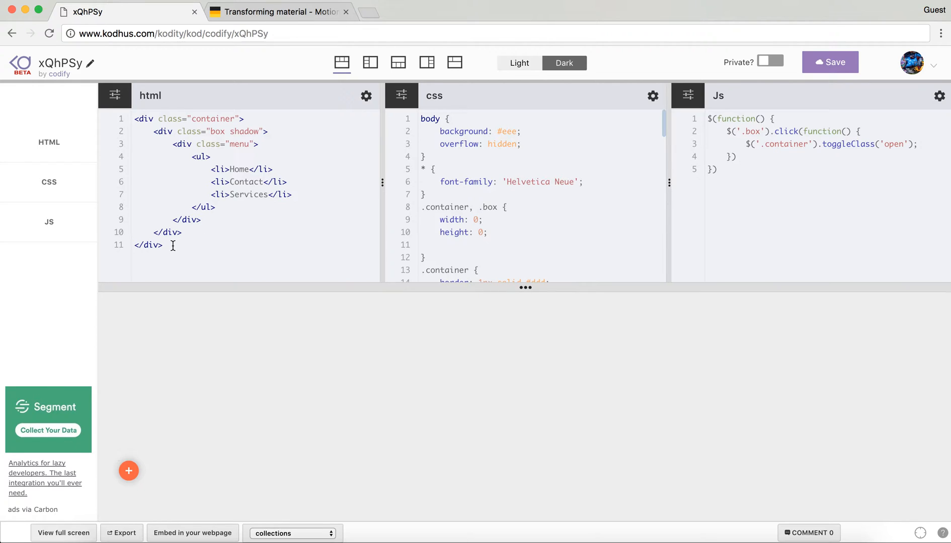
mouse_move(172, 252)
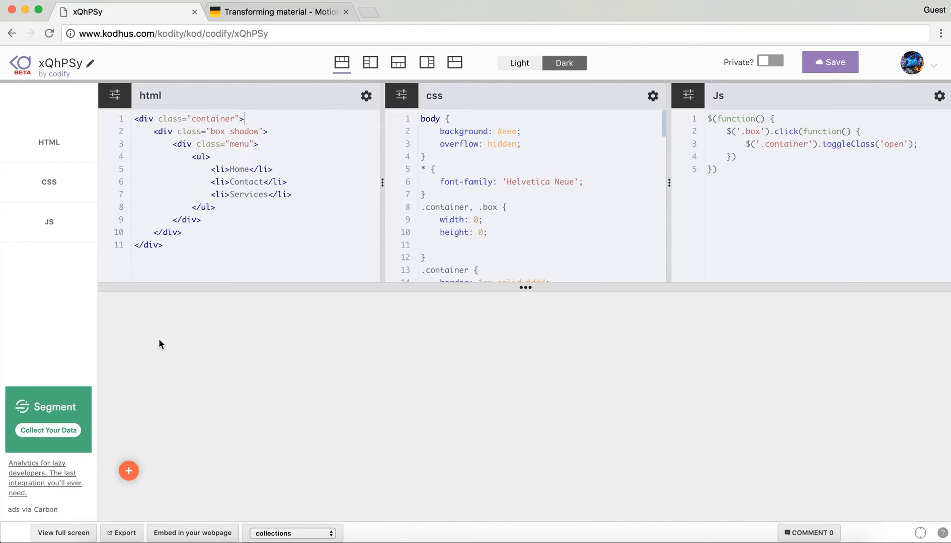
mouse_move(129, 471)
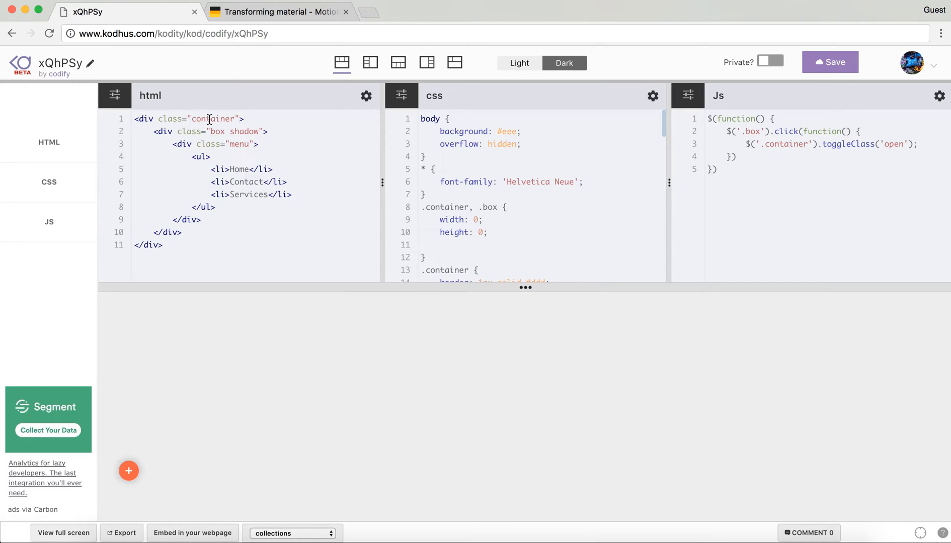
double_click(216, 131)
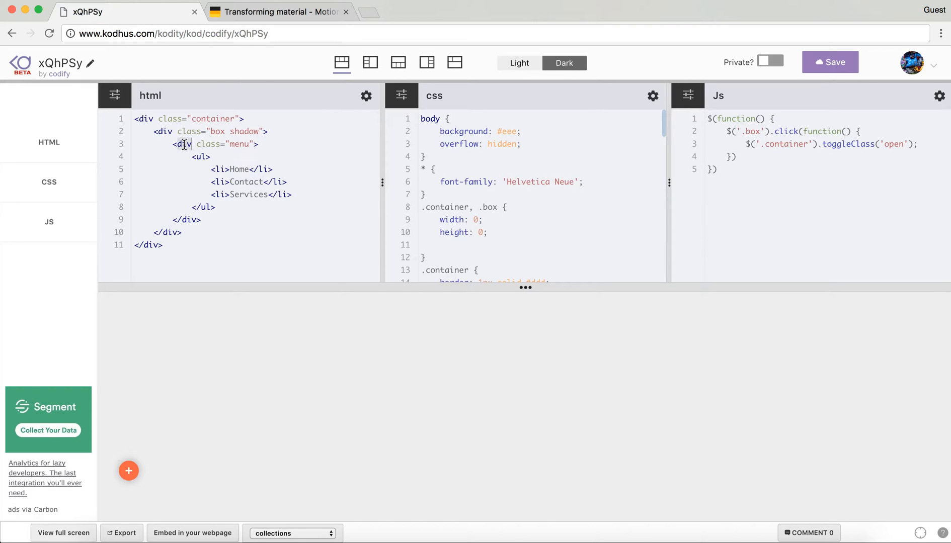
mouse_move(237, 145)
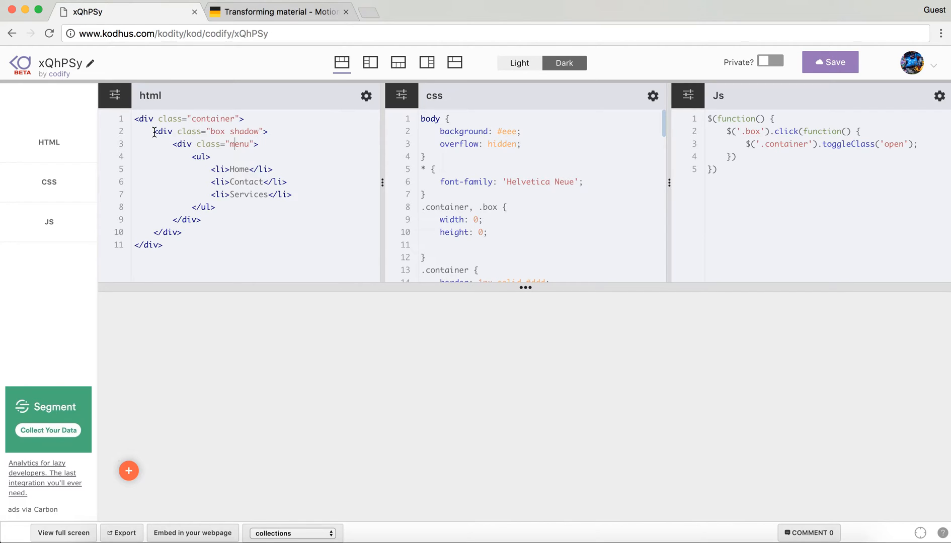
click(277, 12)
text(cir)
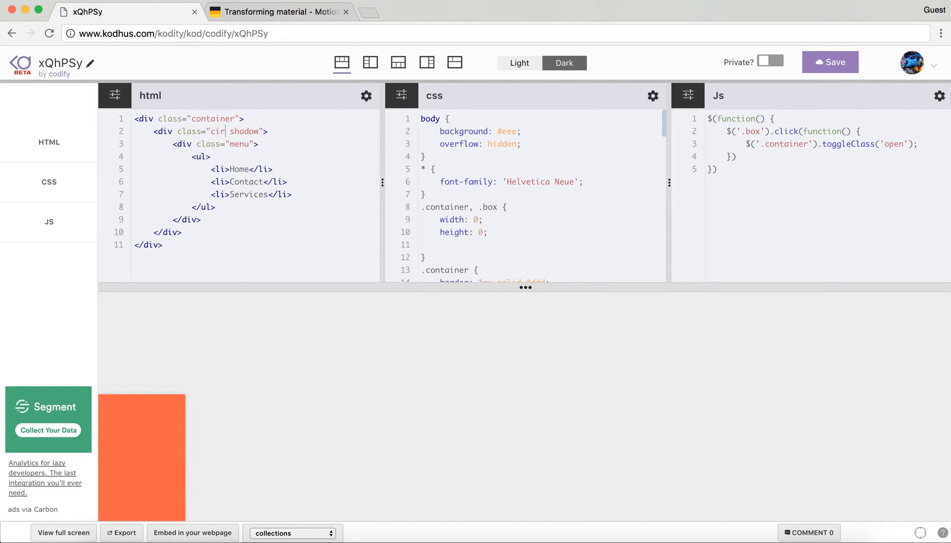
text(cle)
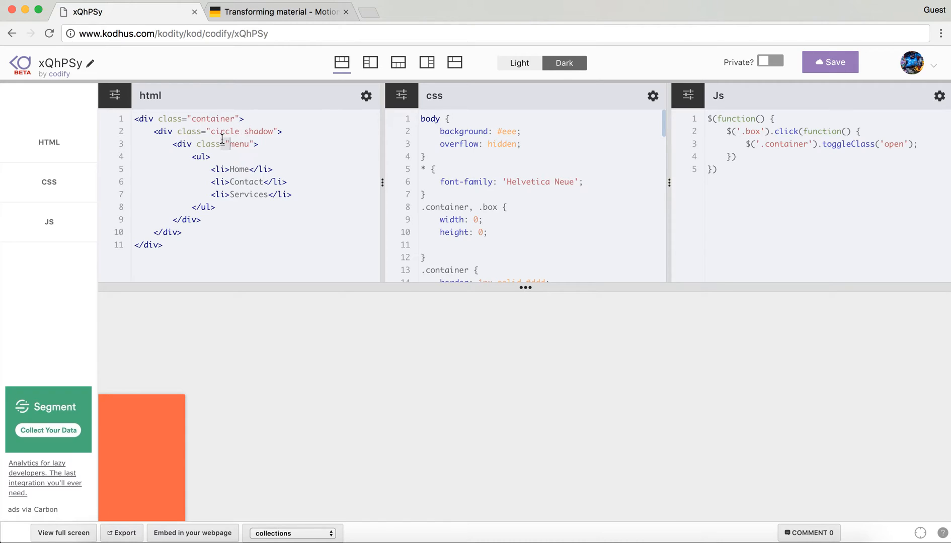
text(box)
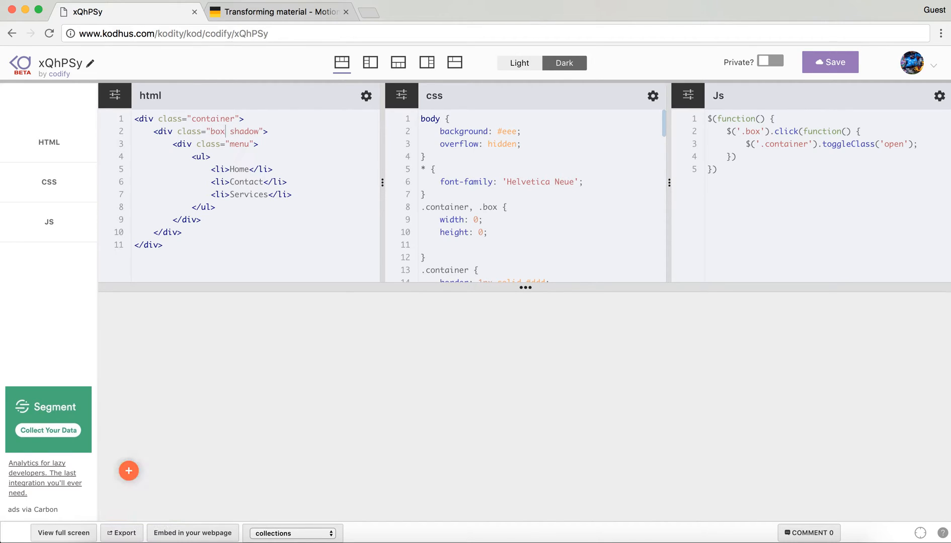
mouse_move(114, 493)
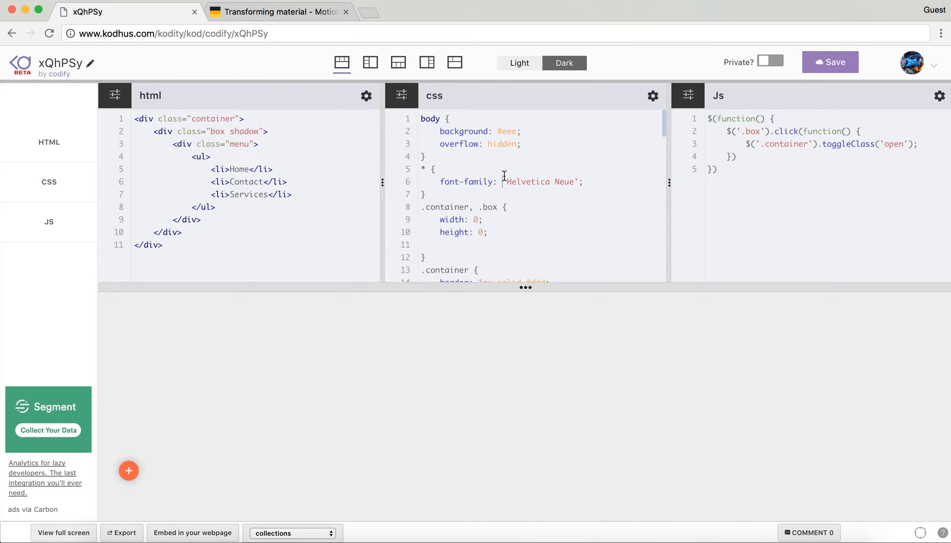
mouse_move(456, 157)
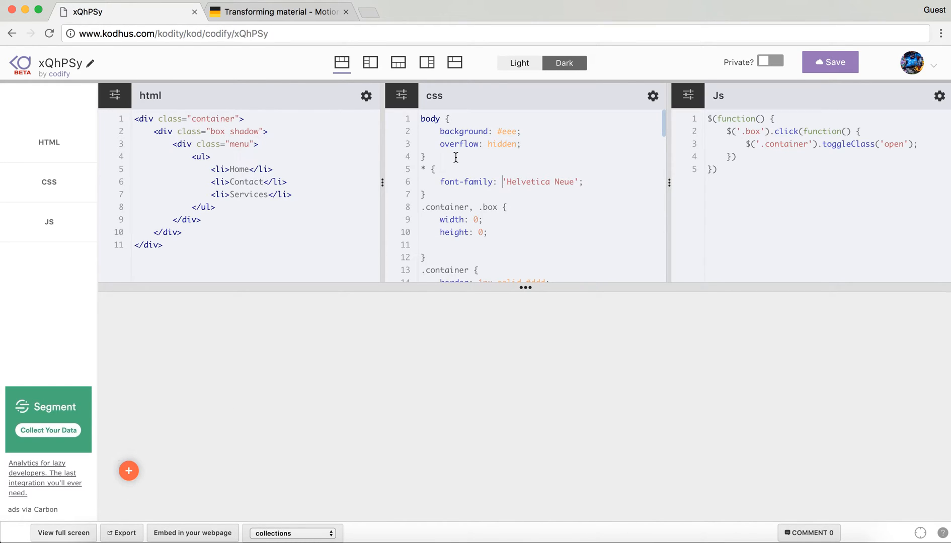
scroll(down, 3)
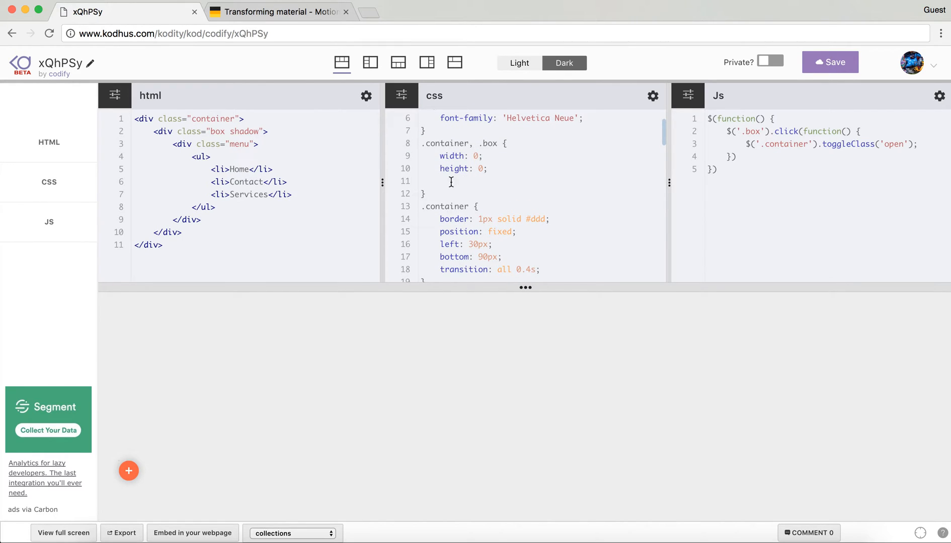
scroll(down, 3)
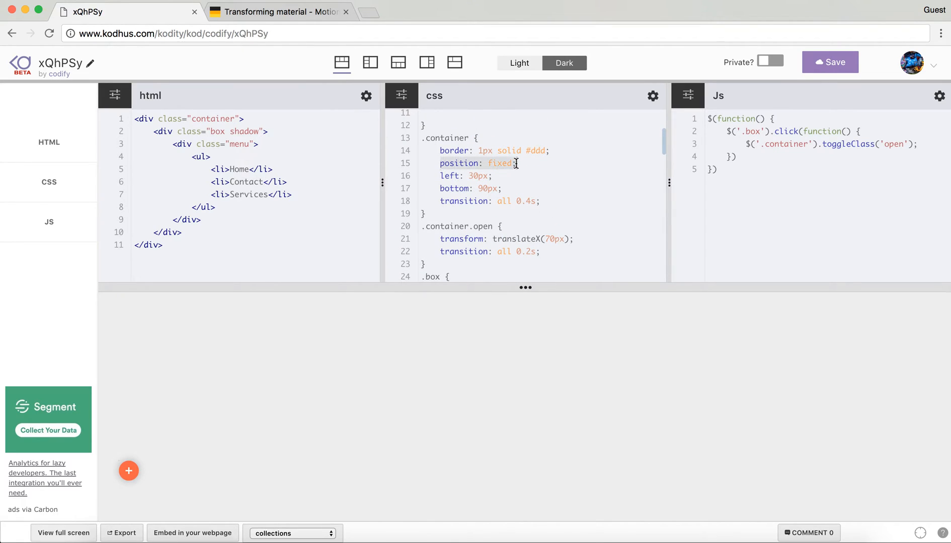
mouse_move(126, 477)
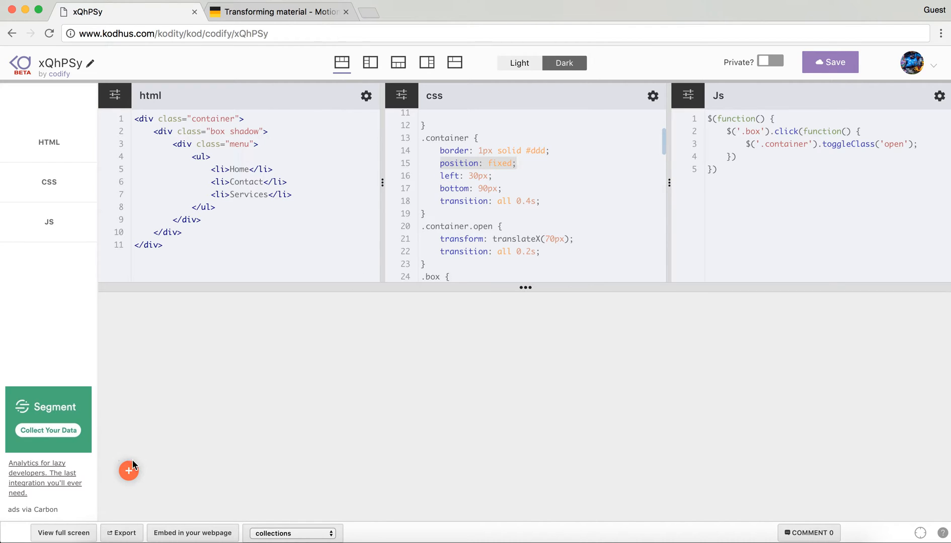
scroll(down, 3)
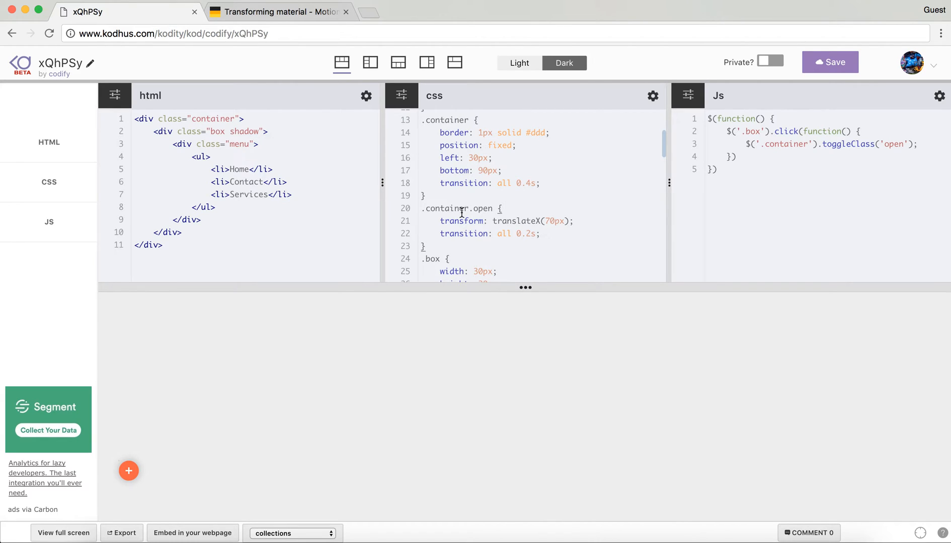
mouse_move(129, 471)
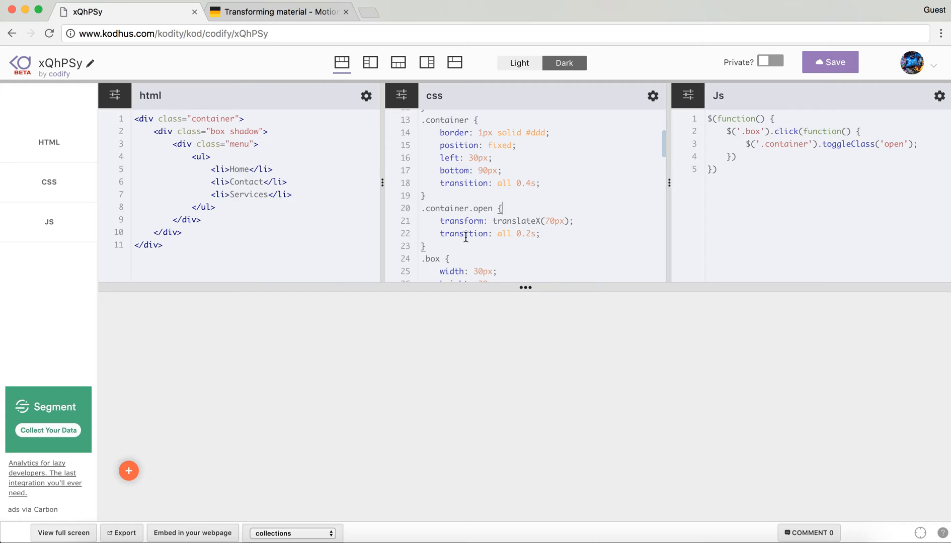
double_click(462, 222)
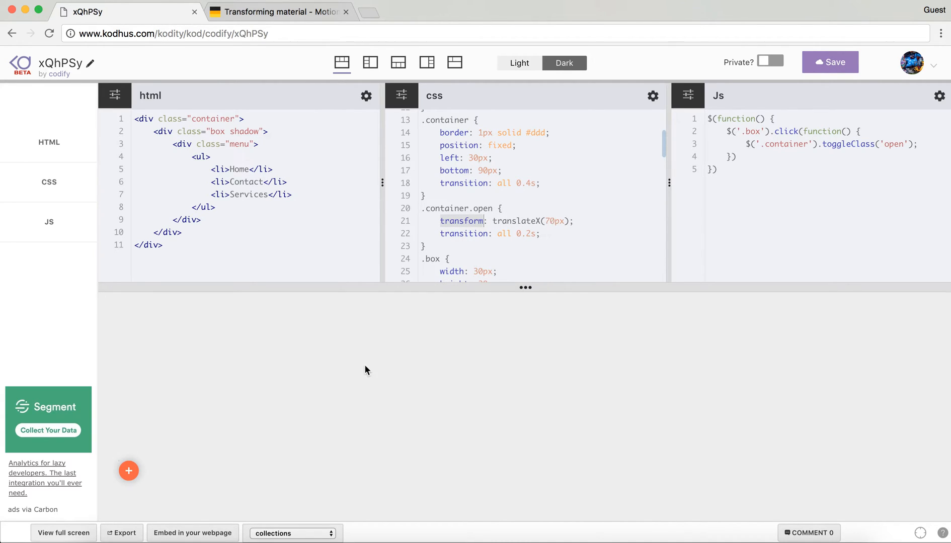
mouse_move(407, 288)
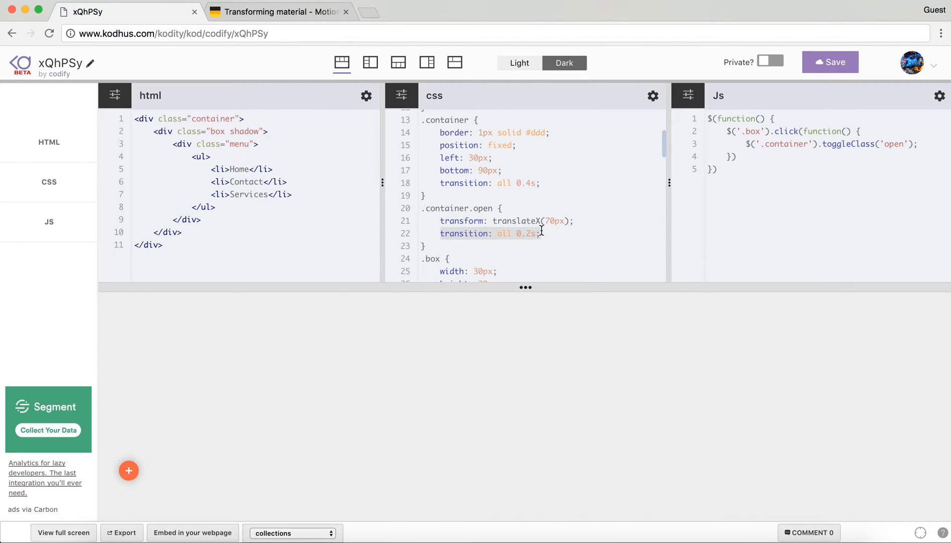
scroll(down, 3)
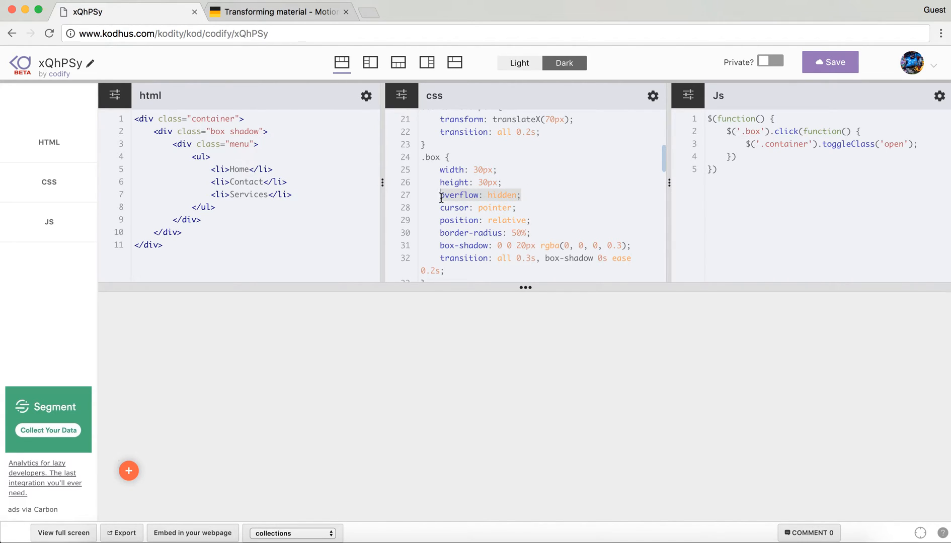
mouse_move(206, 175)
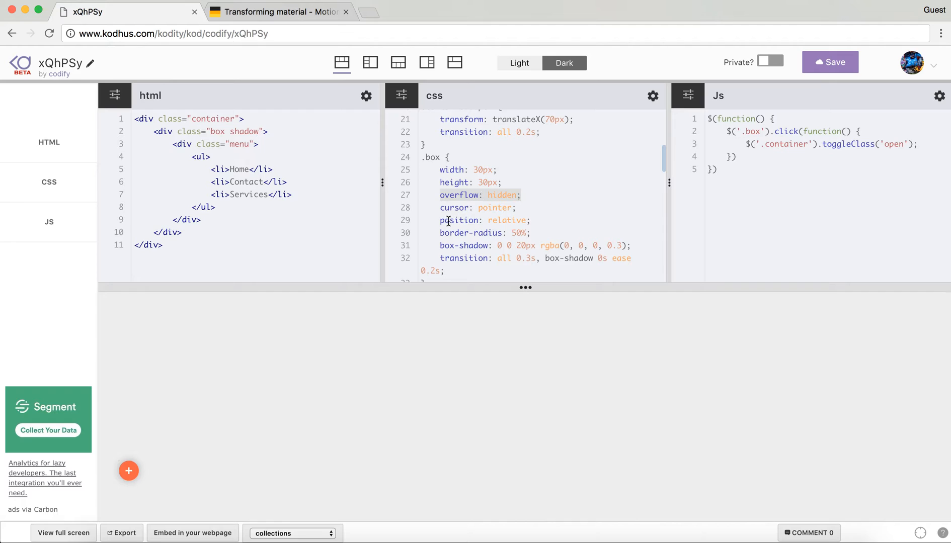
mouse_move(450, 246)
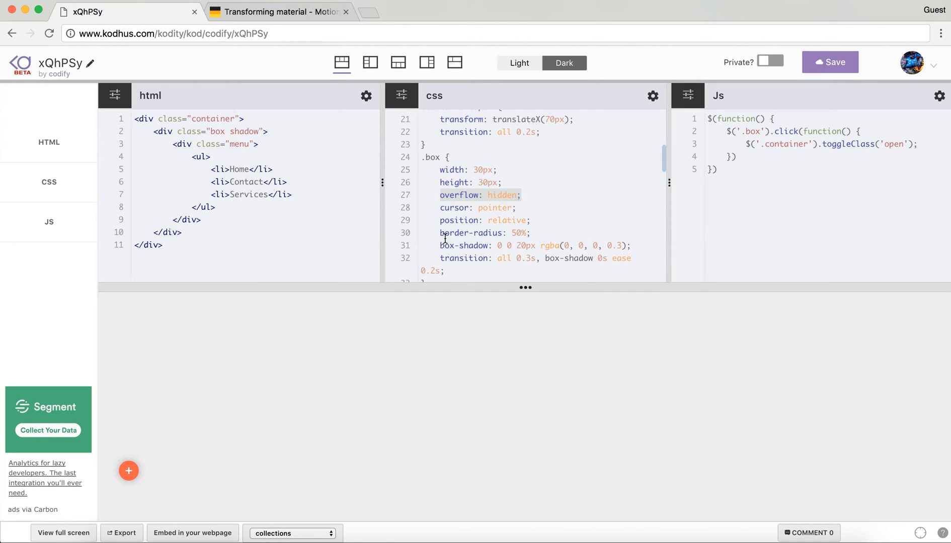
scroll(down, 3)
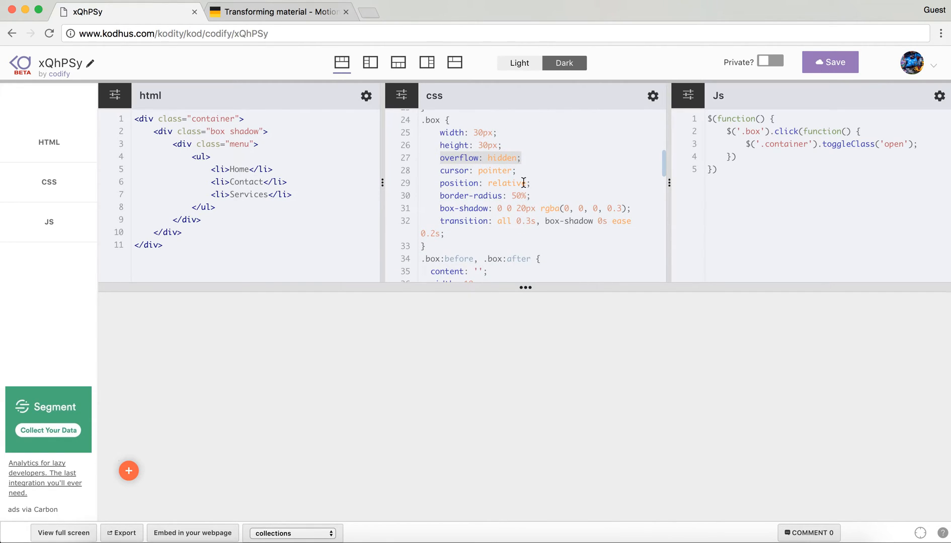
scroll(down, 3)
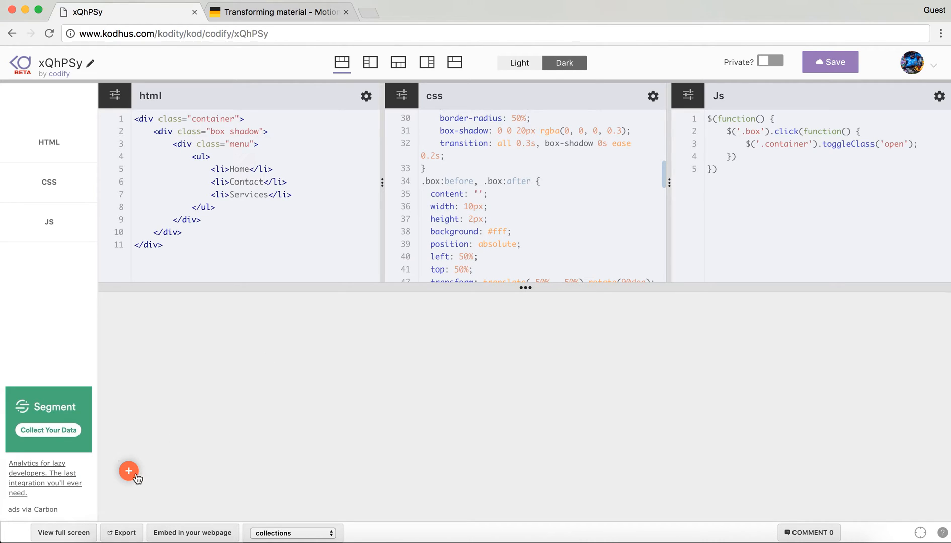
mouse_move(128, 475)
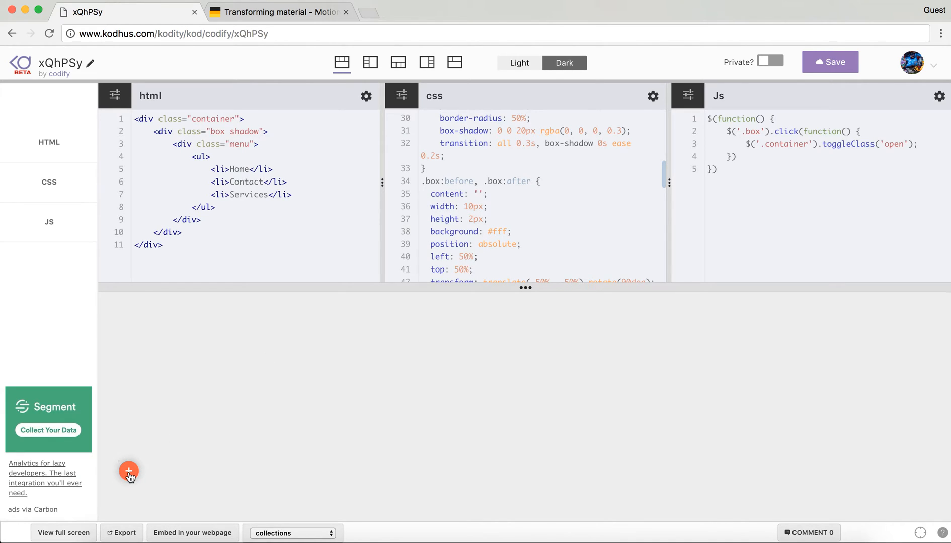
mouse_move(129, 478)
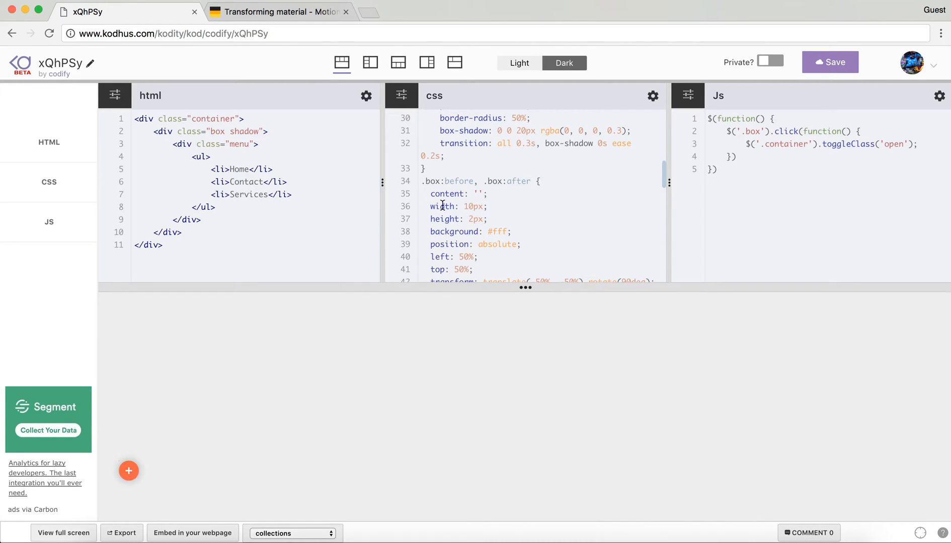
double_click(519, 182)
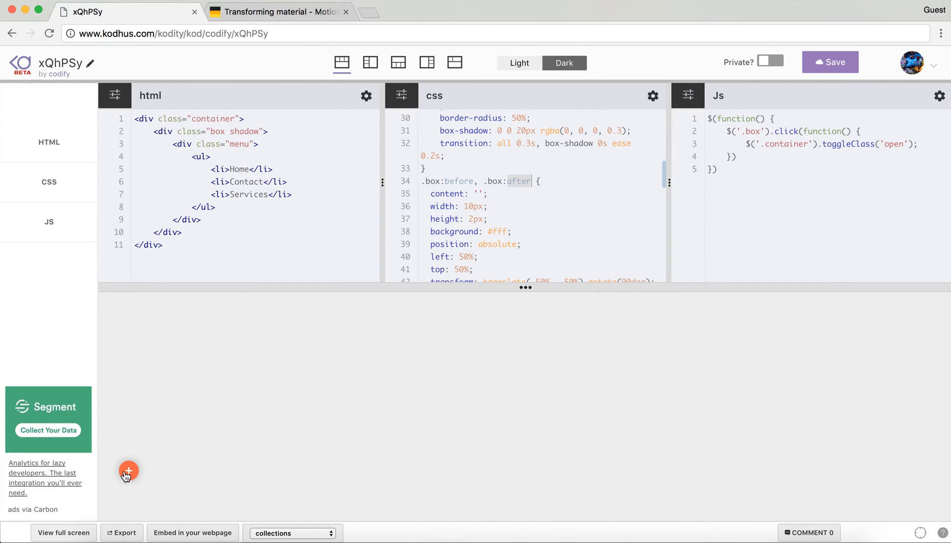
mouse_move(130, 469)
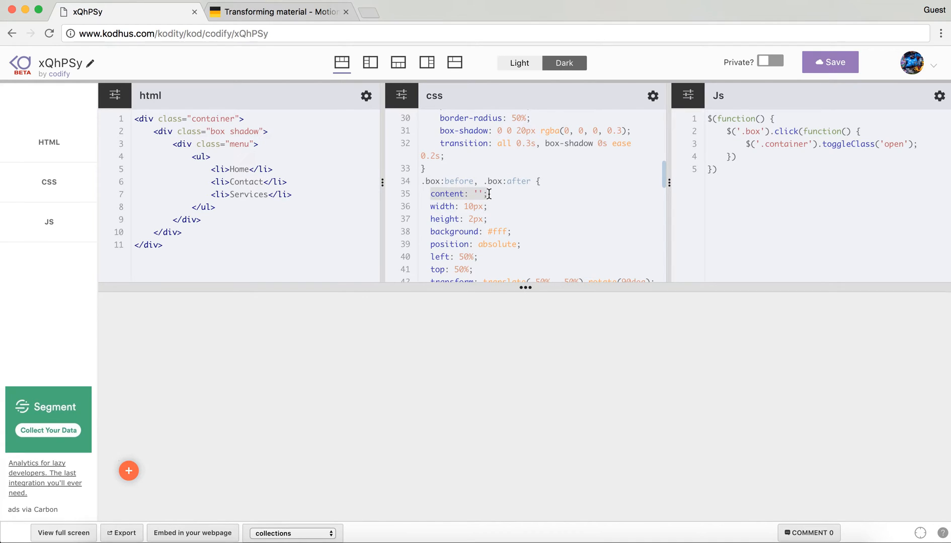
mouse_move(471, 206)
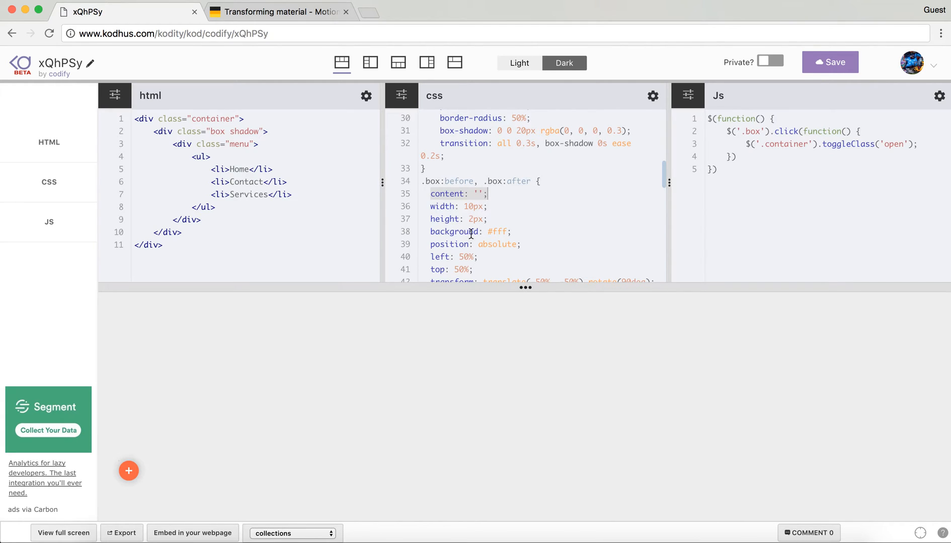
scroll(down, 3)
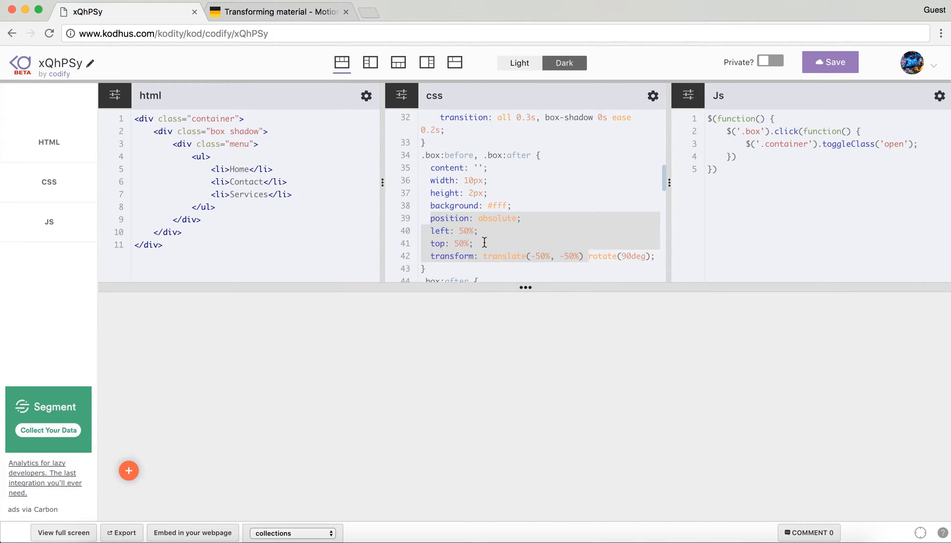
mouse_move(125, 479)
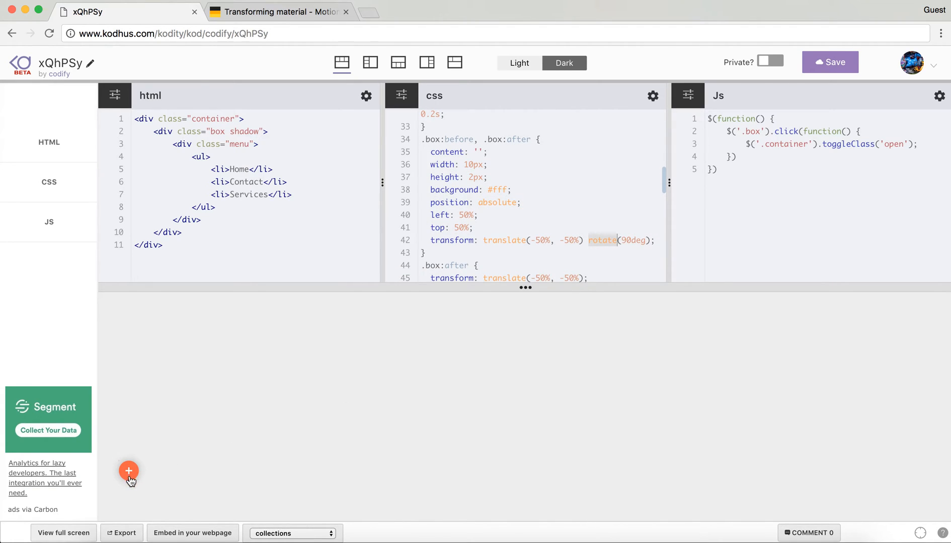
scroll(down, 3)
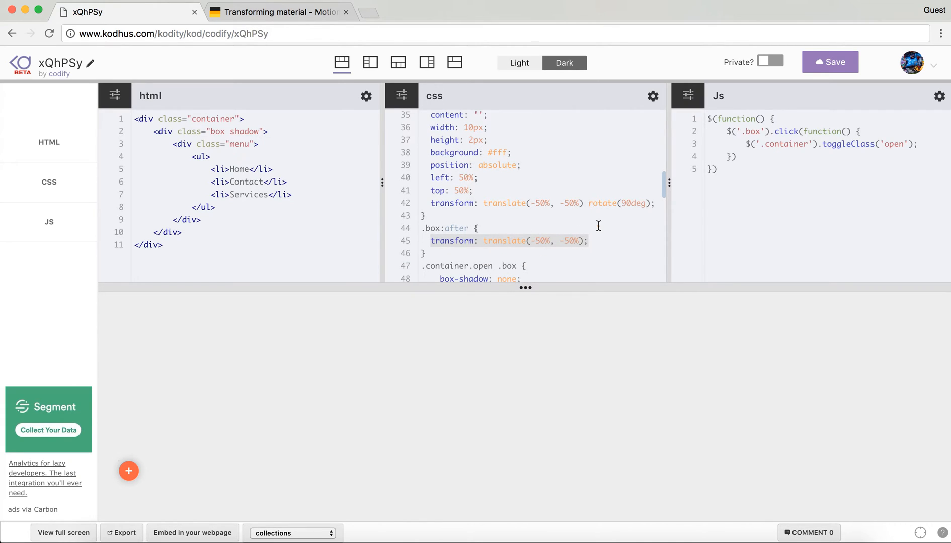
mouse_move(130, 486)
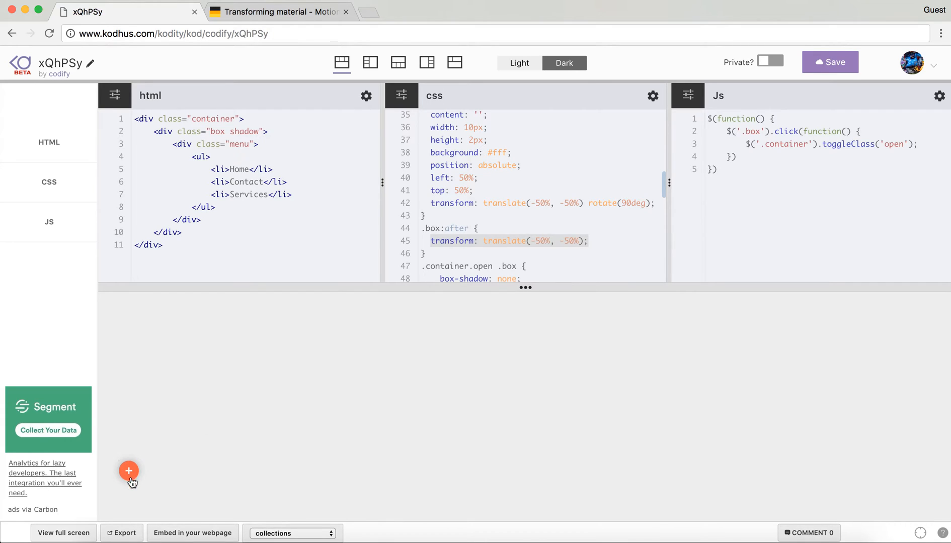
scroll(down, 3)
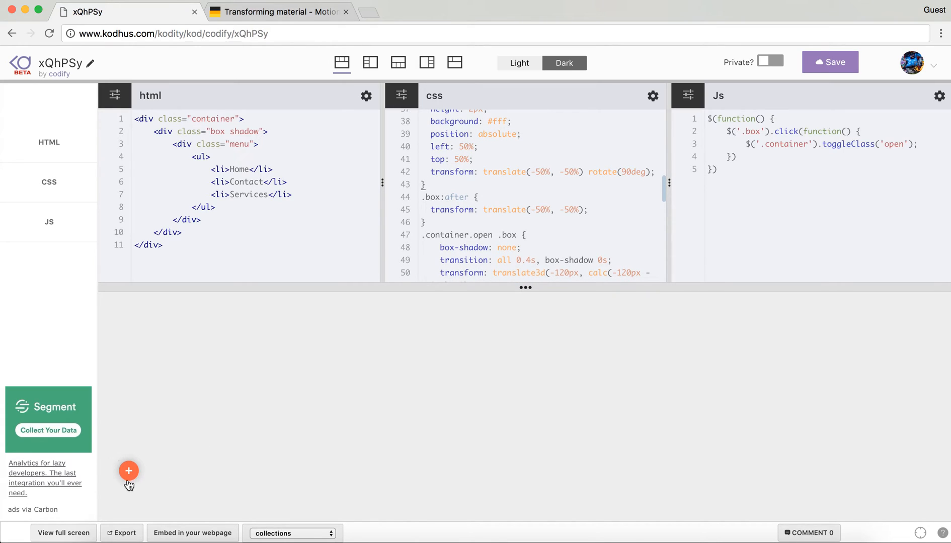
mouse_move(195, 437)
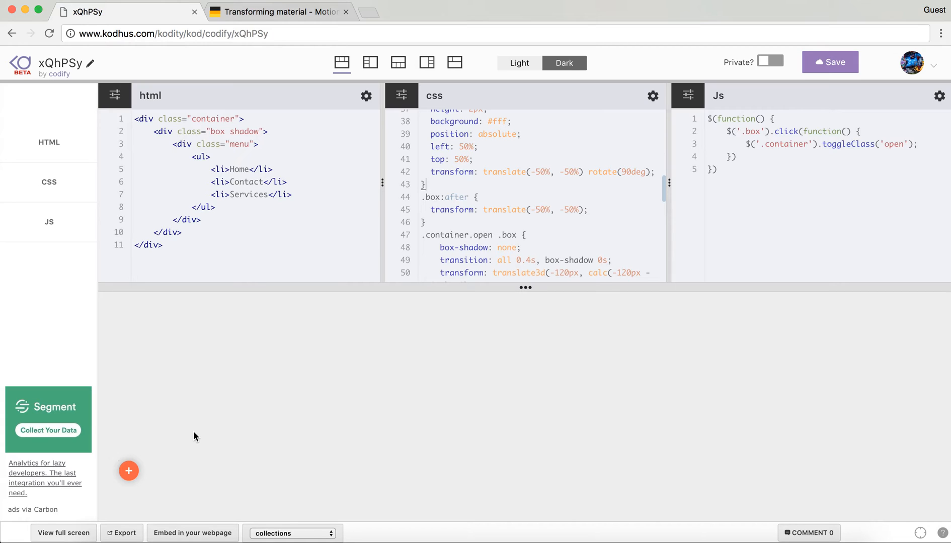
mouse_move(122, 477)
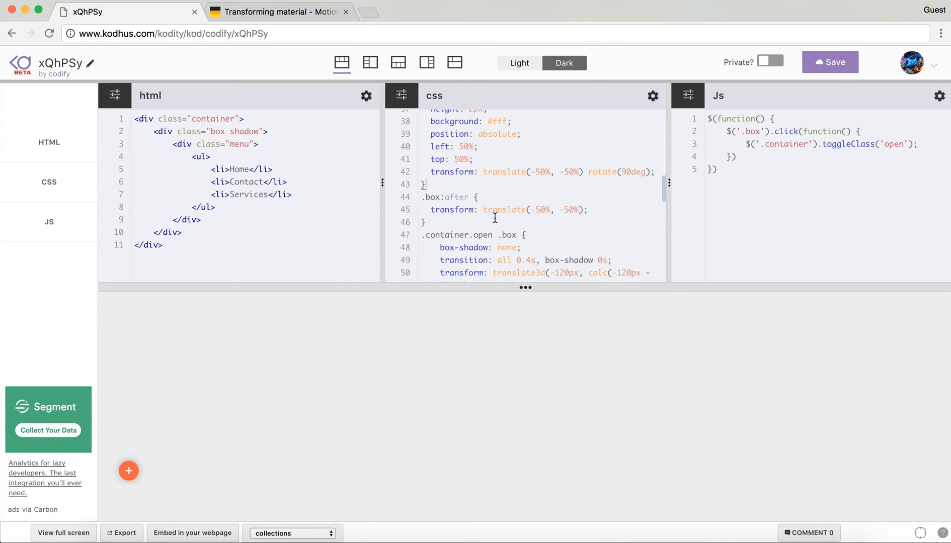
Examine the .container.open .box rule's translate3d transform and 300px size, and the box class in the markup.
scroll(down, 3)
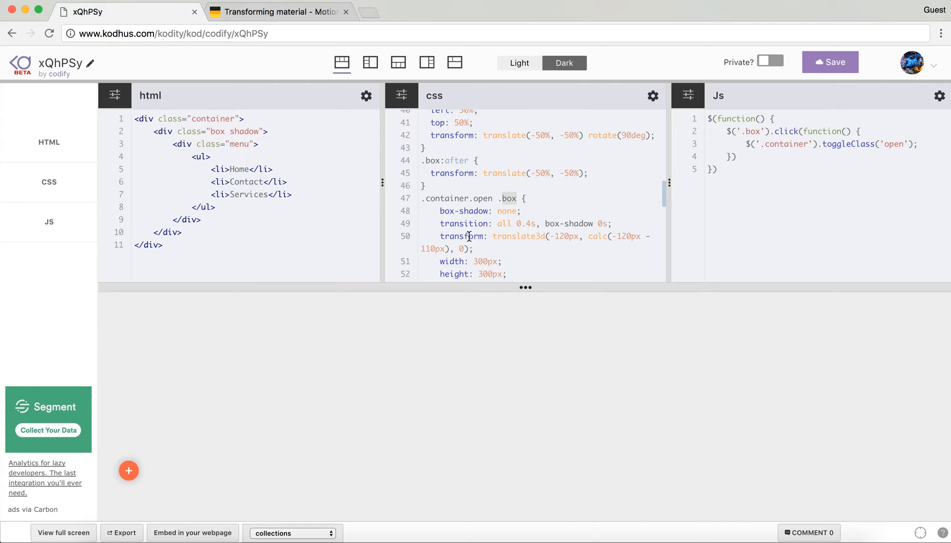
double_click(519, 236)
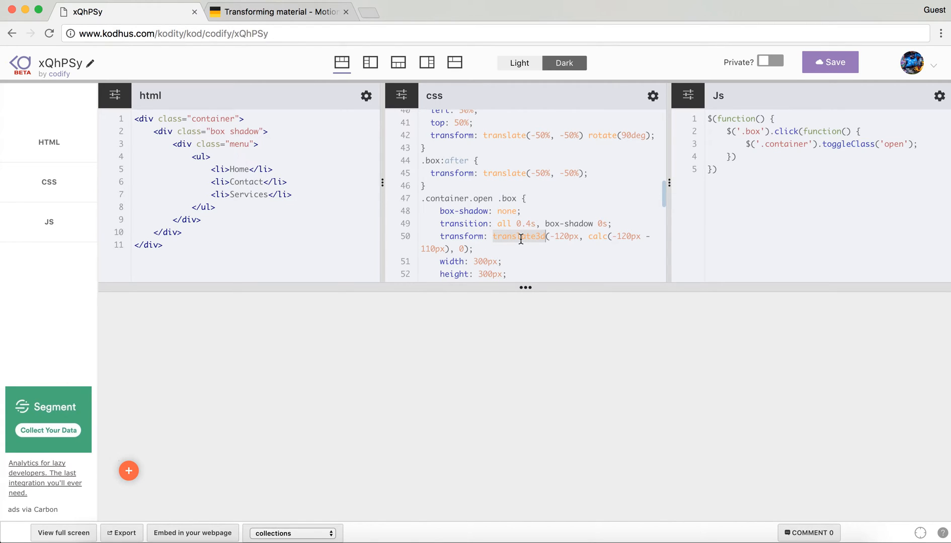
mouse_move(574, 236)
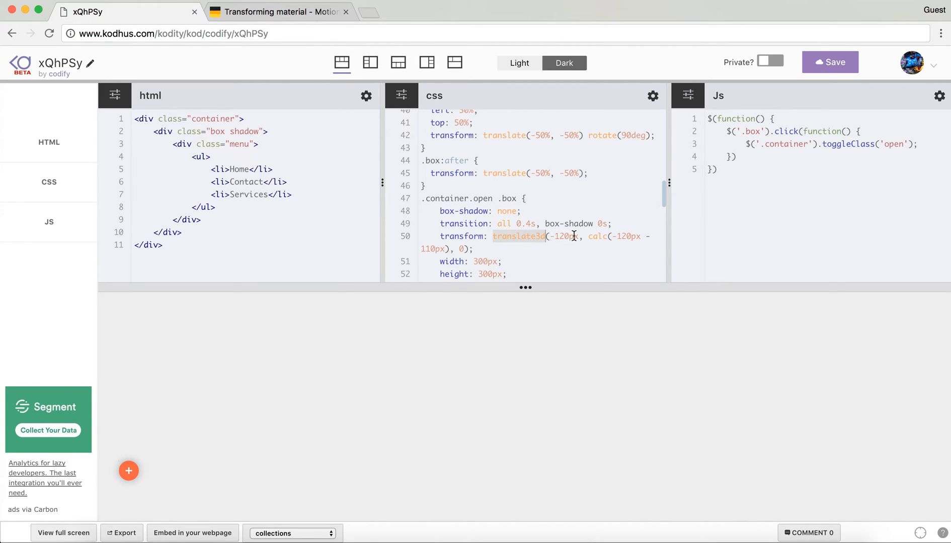
scroll(down, 3)
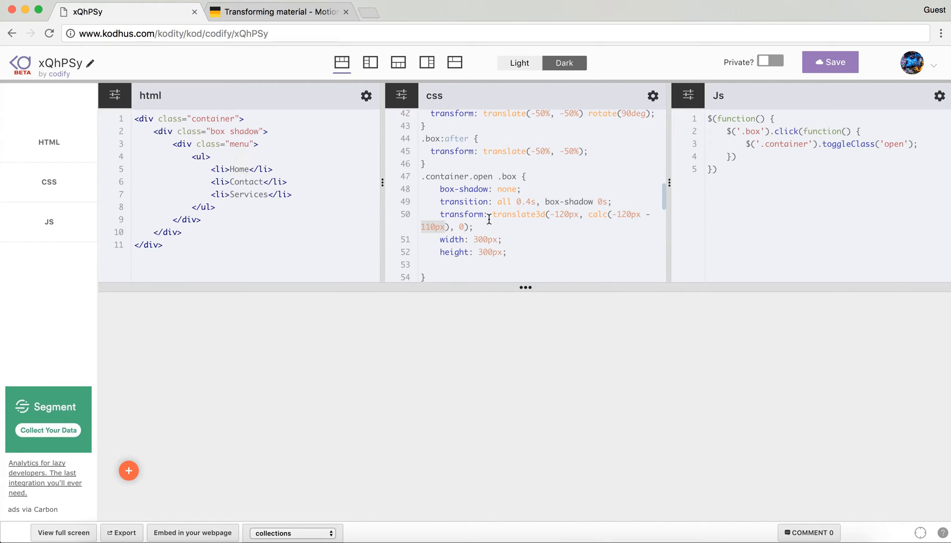
mouse_move(495, 202)
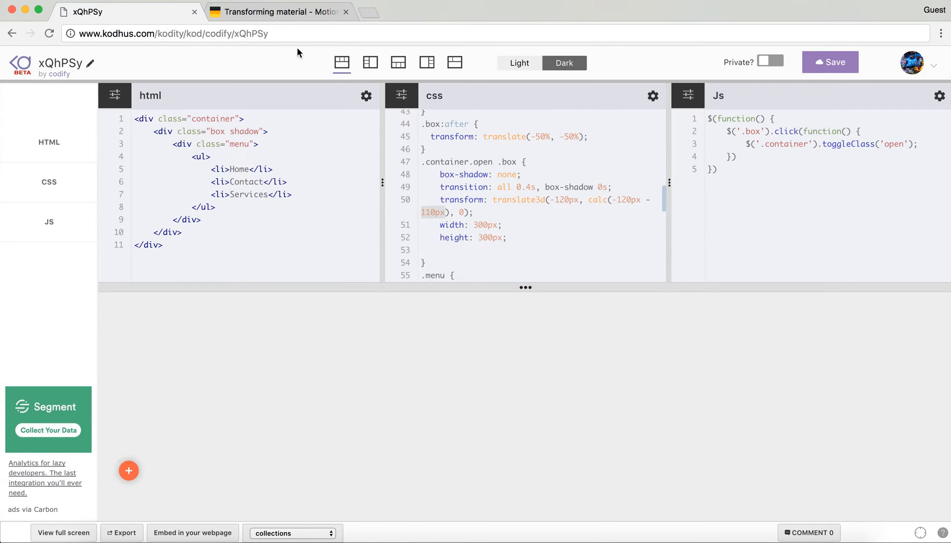
click(276, 12)
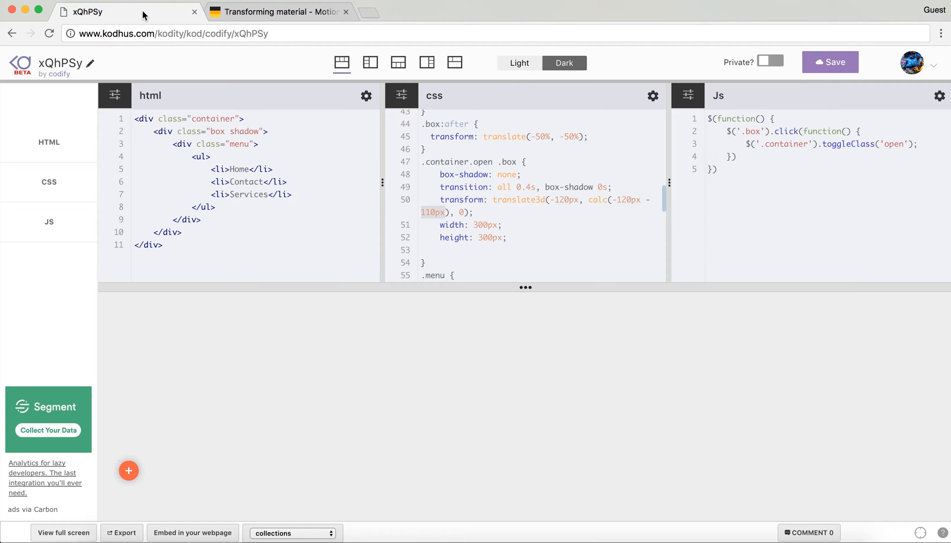
double_click(216, 131)
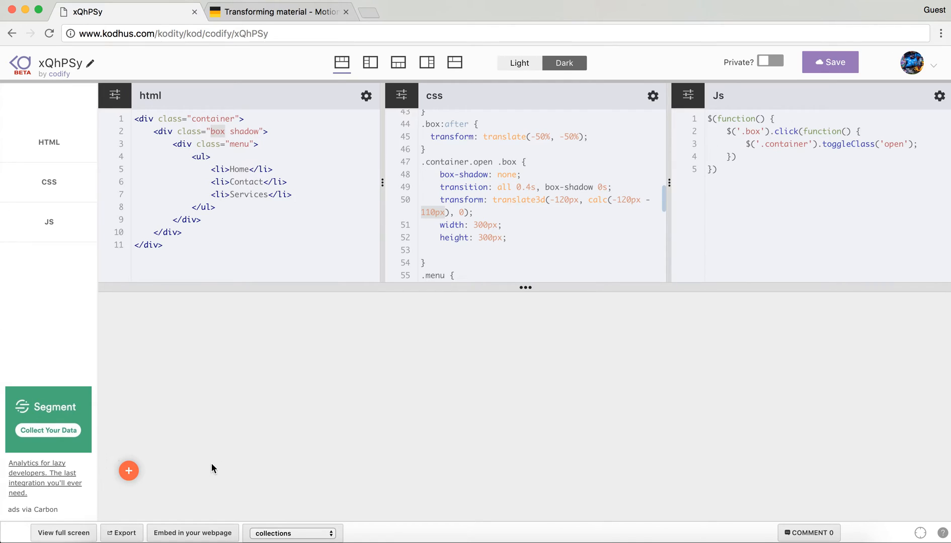
mouse_move(176, 472)
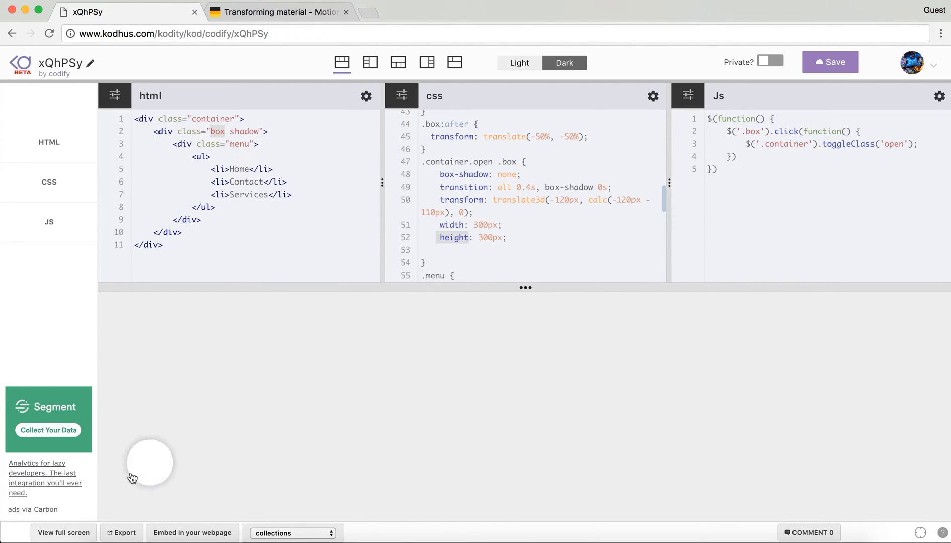
click(149, 463)
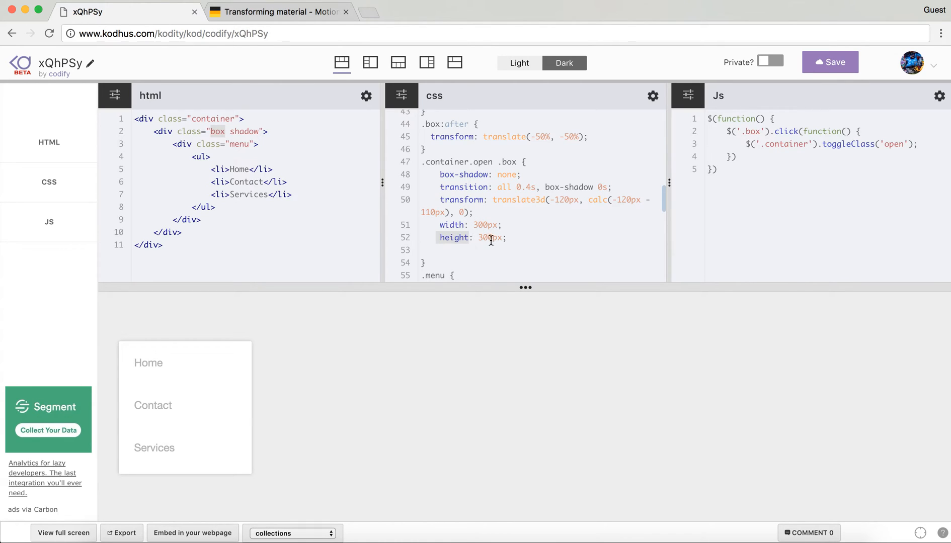
mouse_move(443, 200)
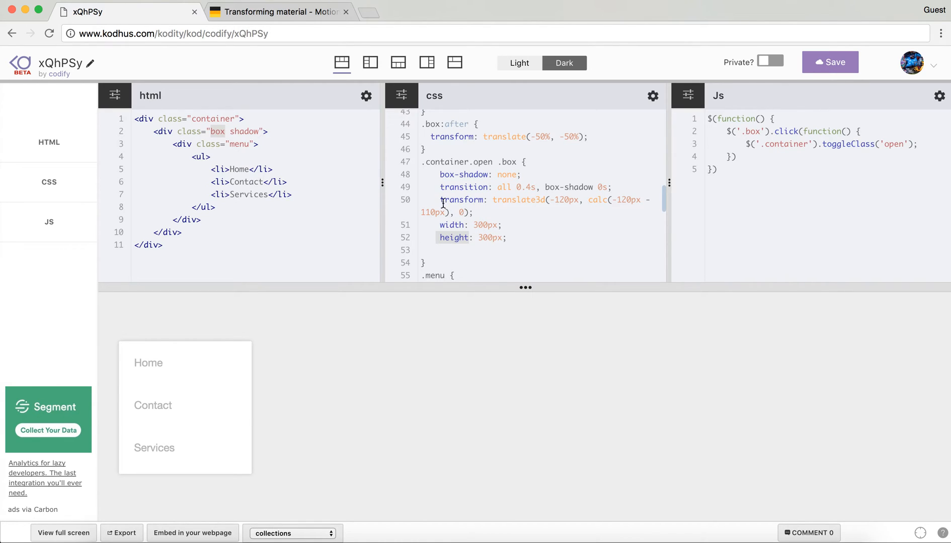
click(553, 199)
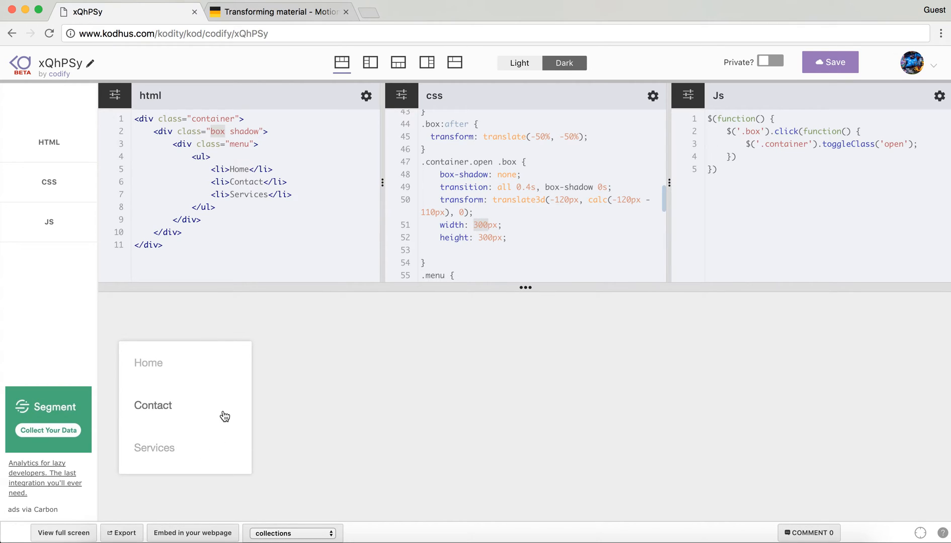
mouse_move(184, 425)
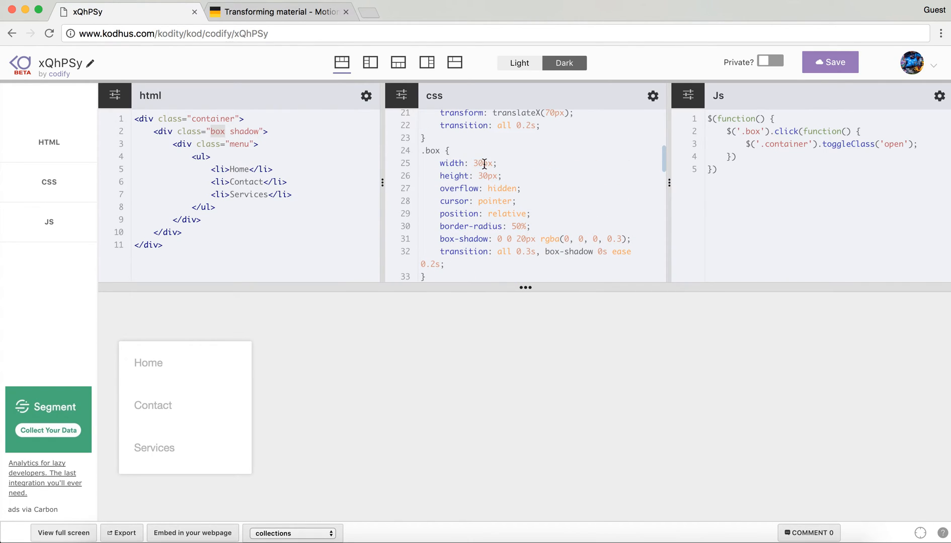
scroll(down, 3)
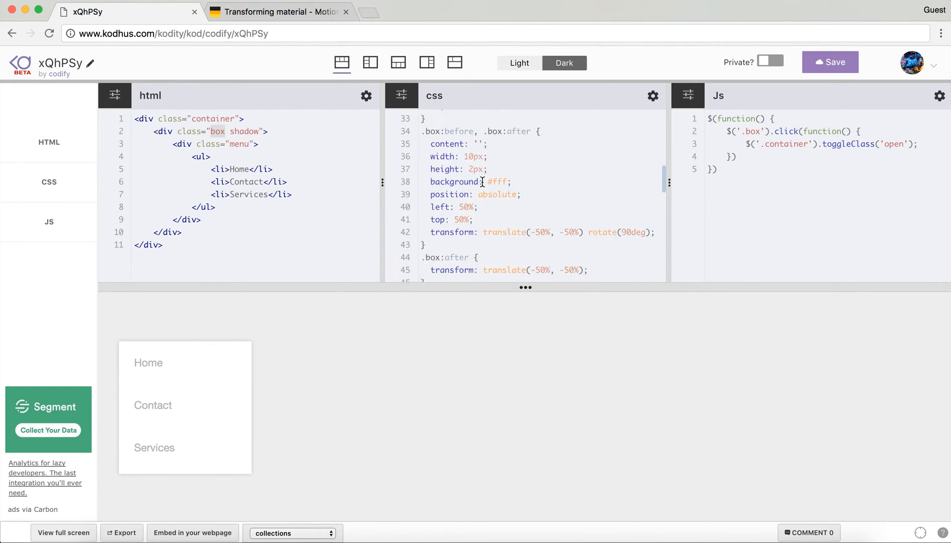
scroll(down, 3)
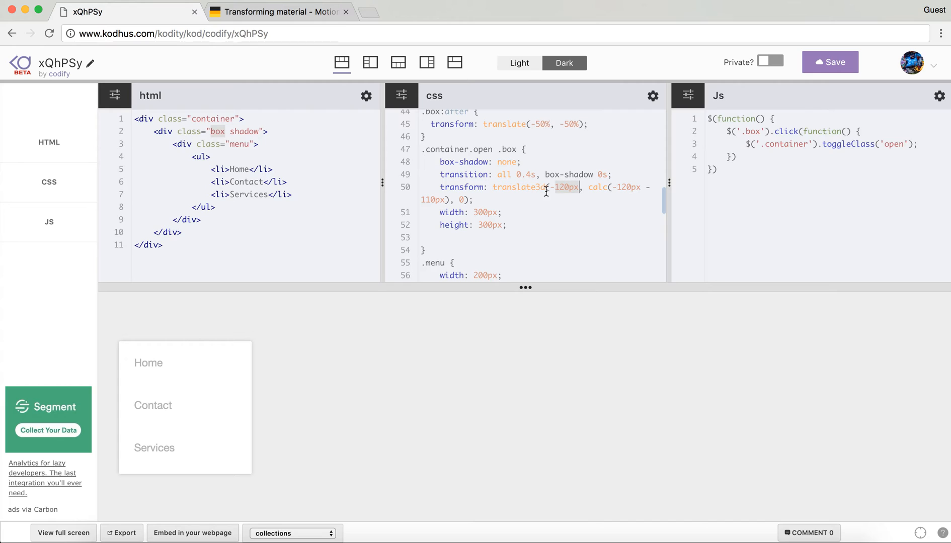
mouse_move(538, 200)
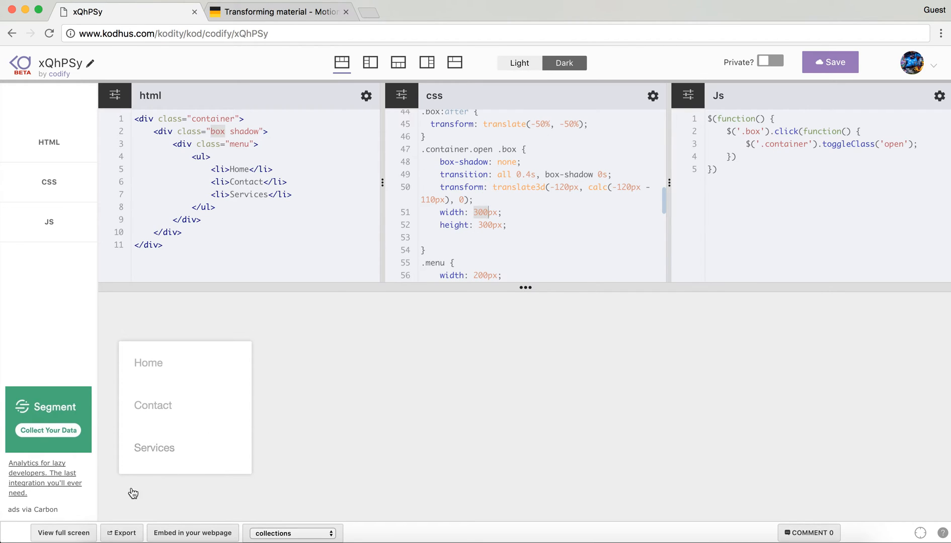
click(563, 188)
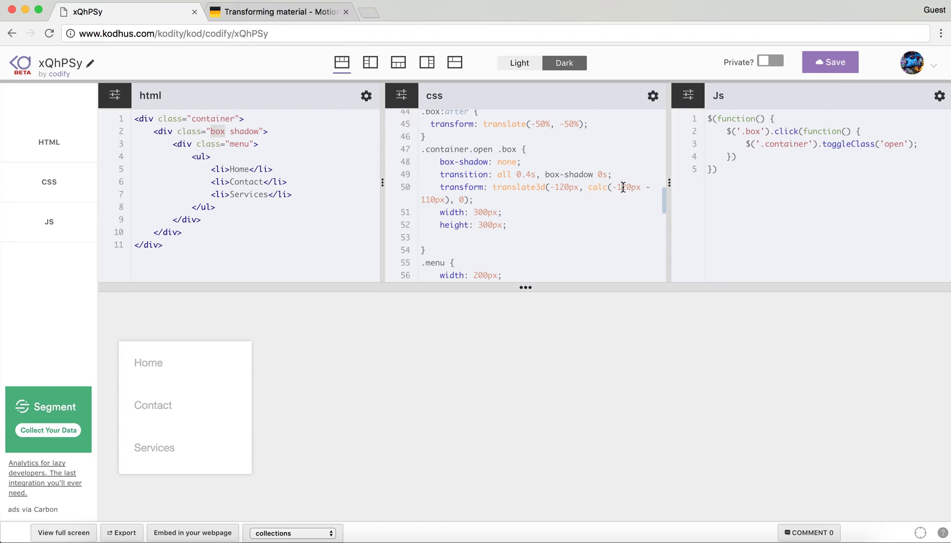
double_click(625, 187)
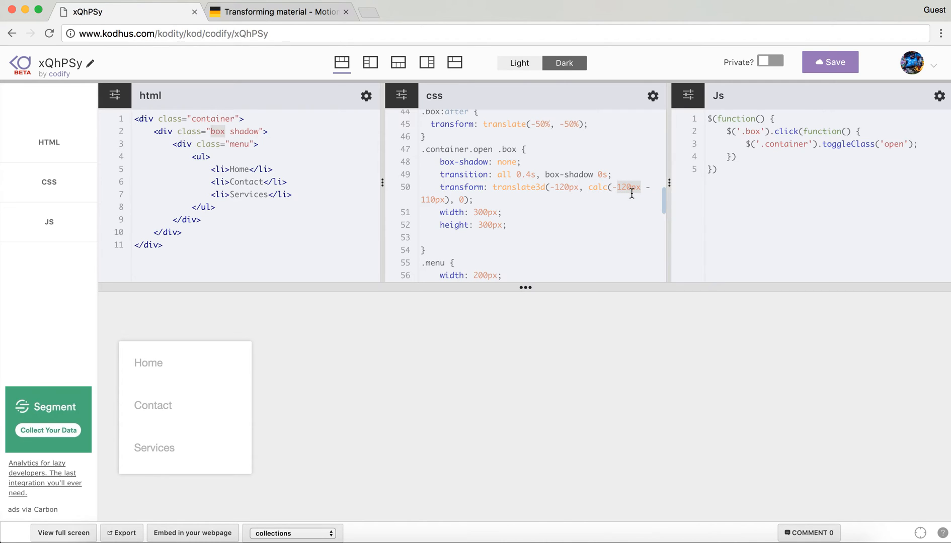
mouse_move(472, 212)
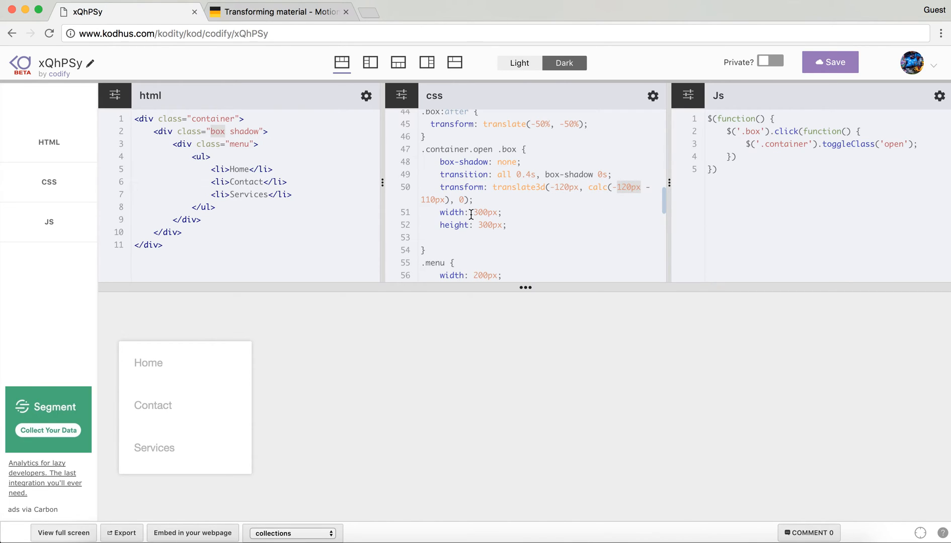
mouse_move(552, 200)
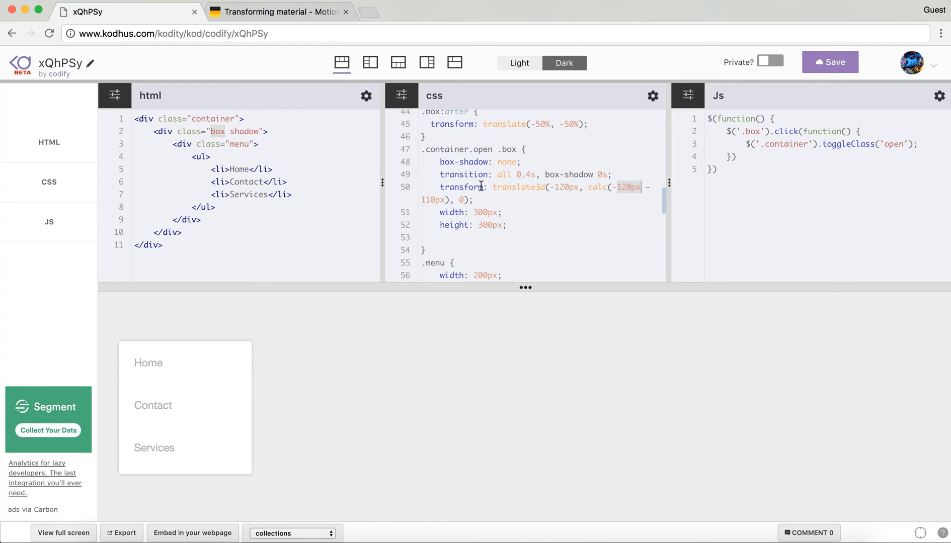
mouse_move(421, 203)
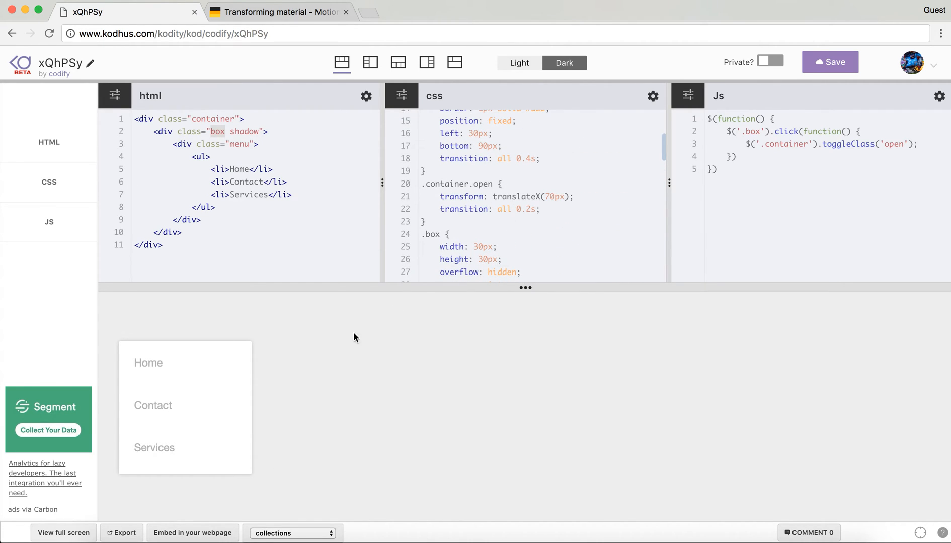
mouse_move(351, 443)
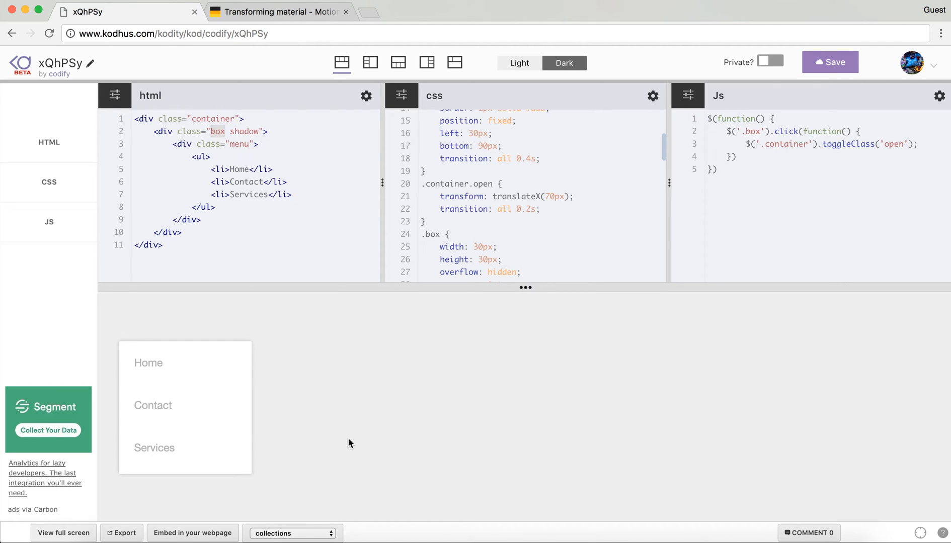
mouse_move(334, 359)
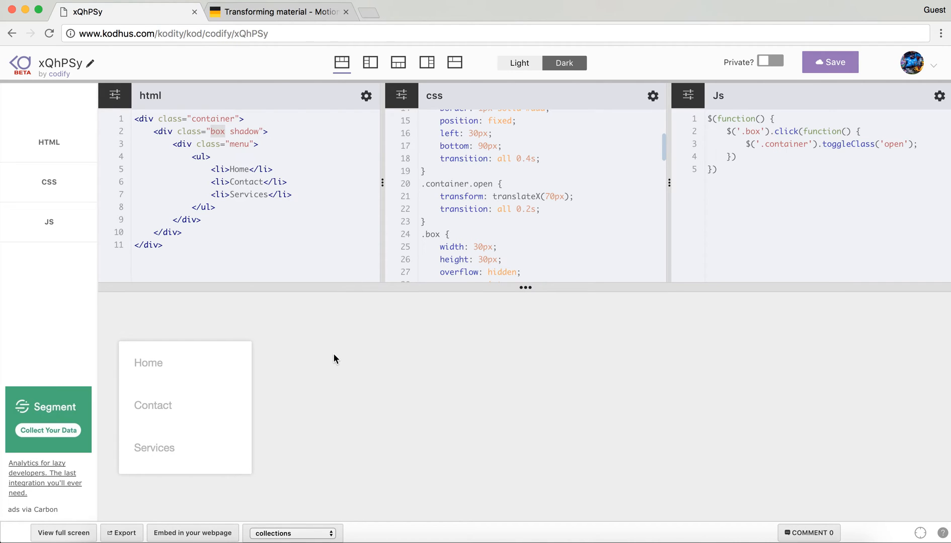
scroll(down, 3)
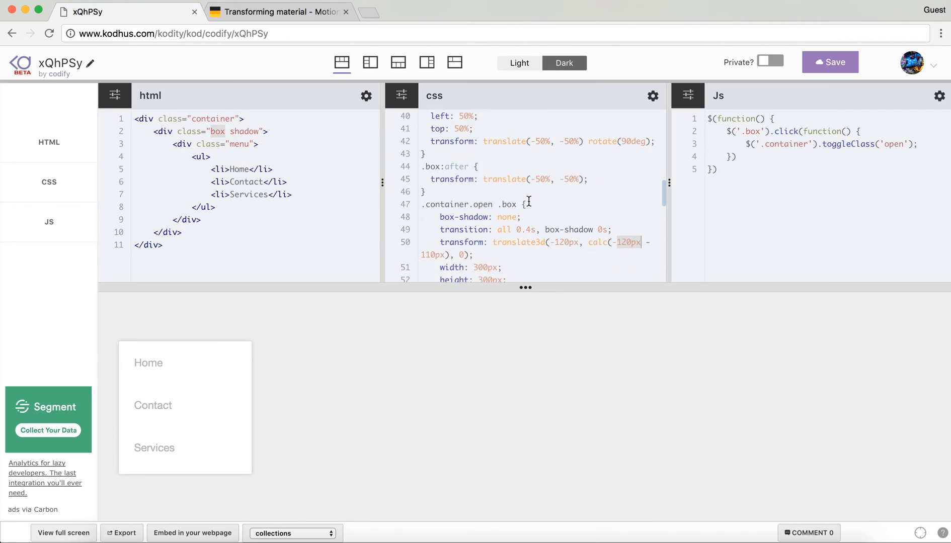
scroll(down, 3)
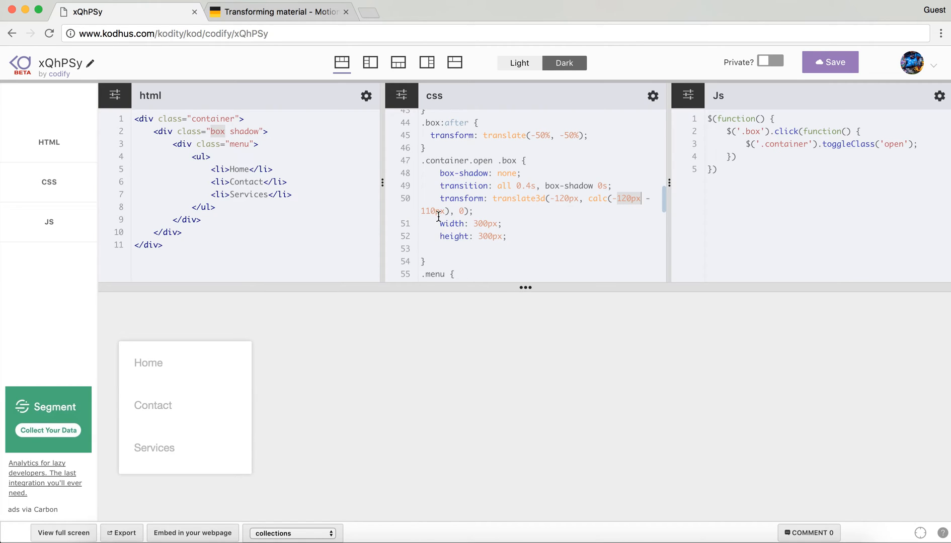
mouse_move(196, 401)
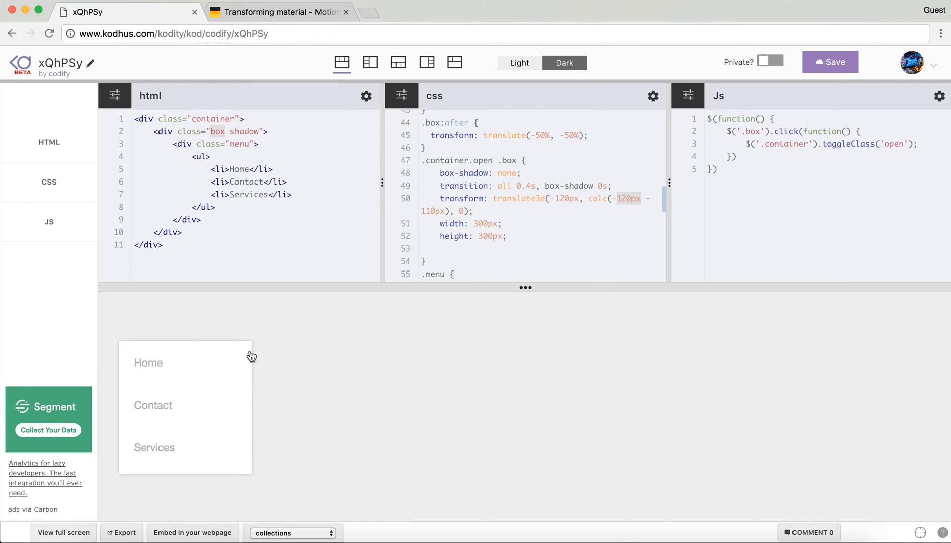
mouse_move(163, 340)
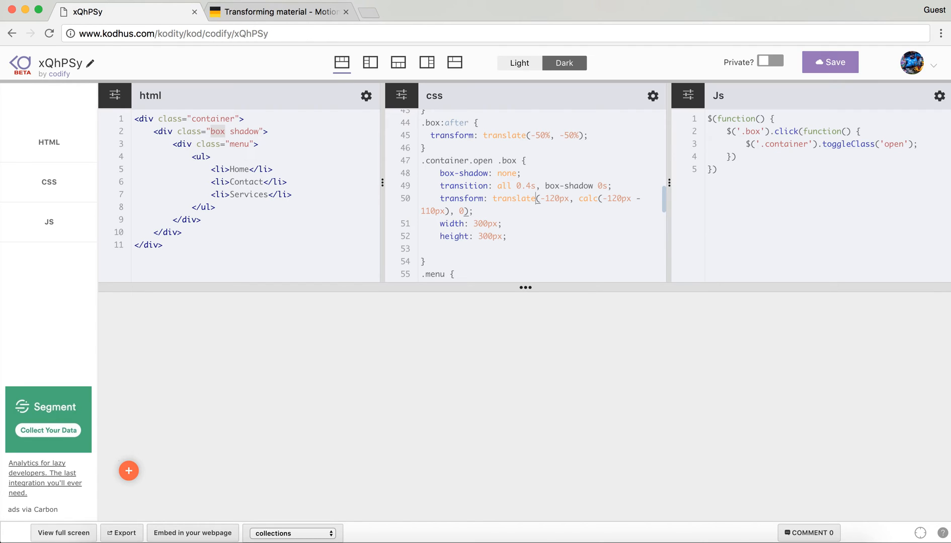
Retype the '3d' in translate3d on line 50, then highlight the trailing 0 and the translate3d name.
text(3d)
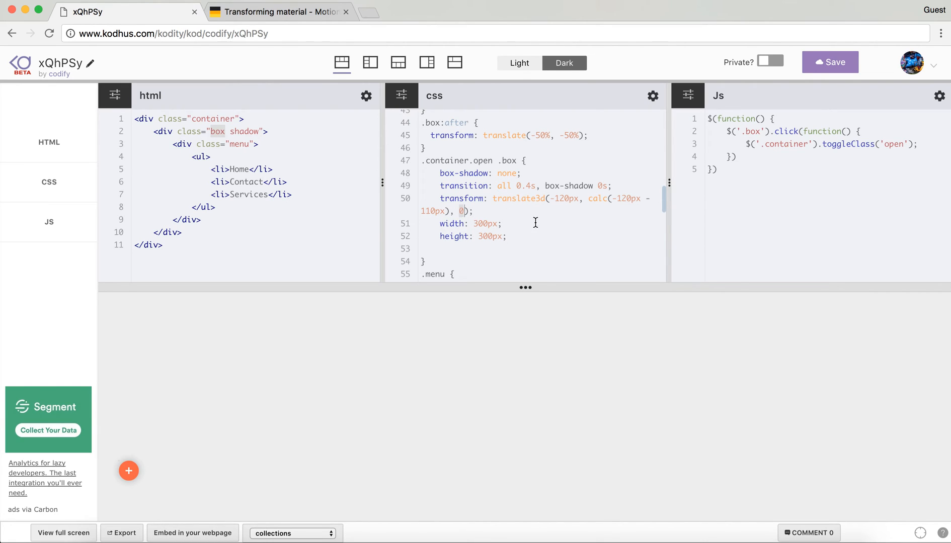
double_click(563, 199)
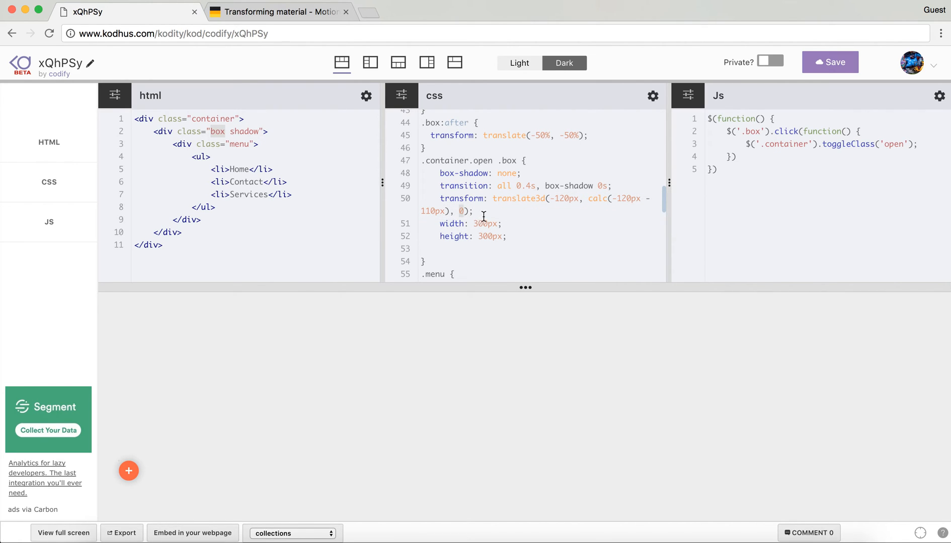
mouse_move(503, 203)
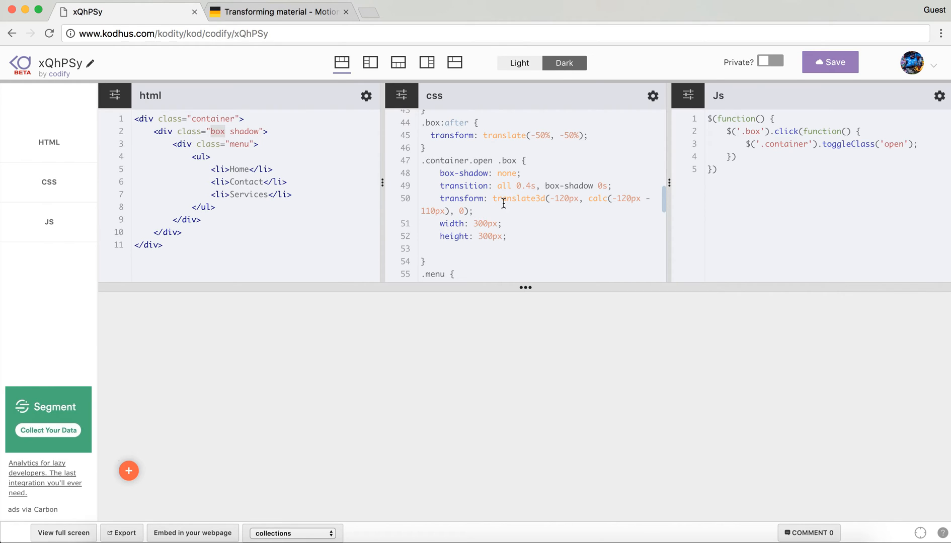
double_click(518, 198)
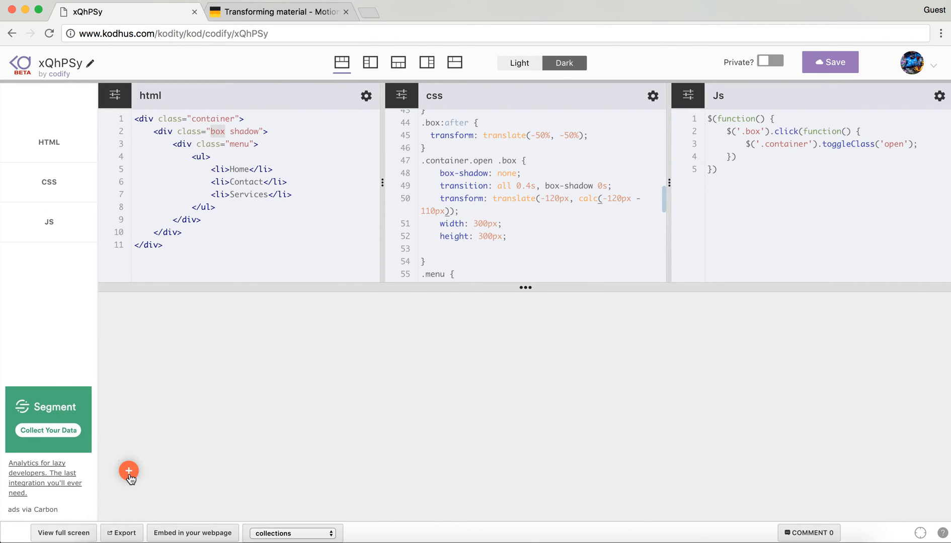
Toggle the preview's plus button so the menu expands with the 2D translate rule.
click(129, 472)
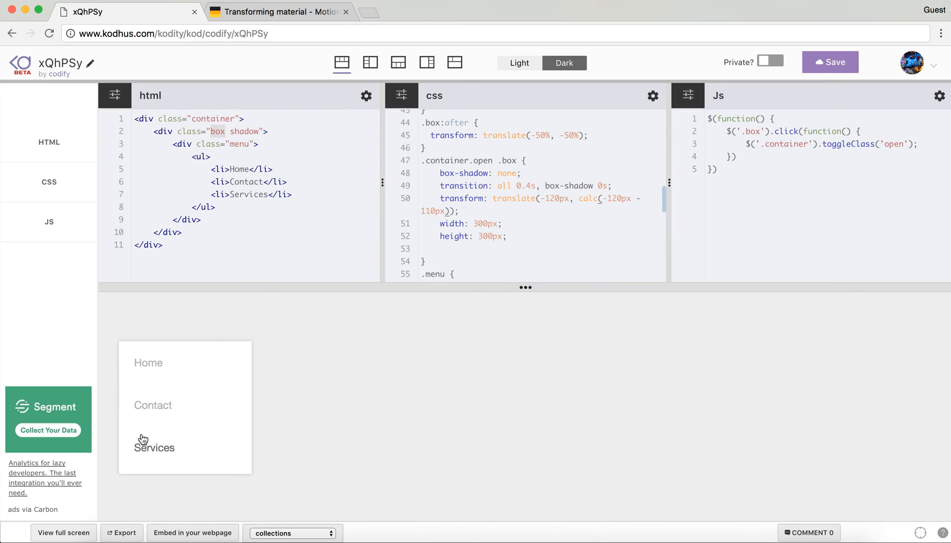
mouse_move(132, 461)
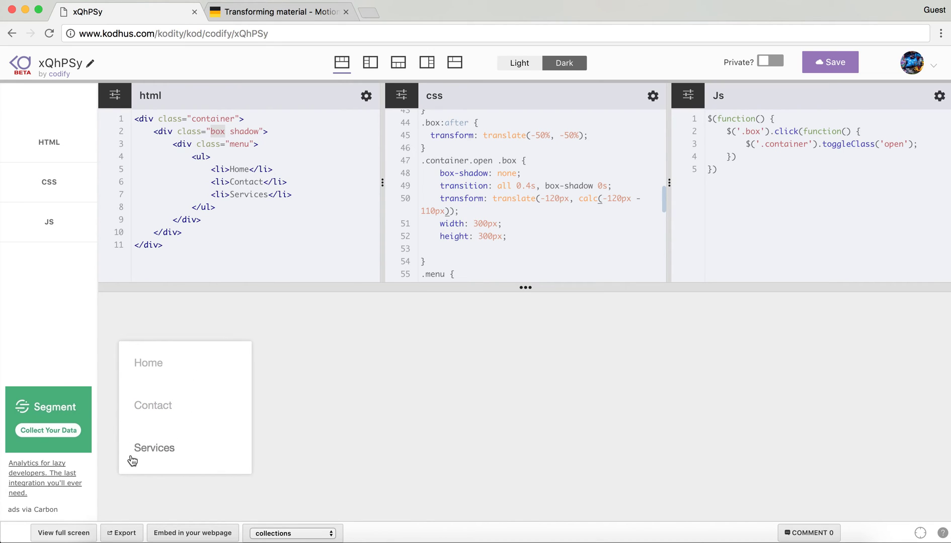
mouse_move(122, 346)
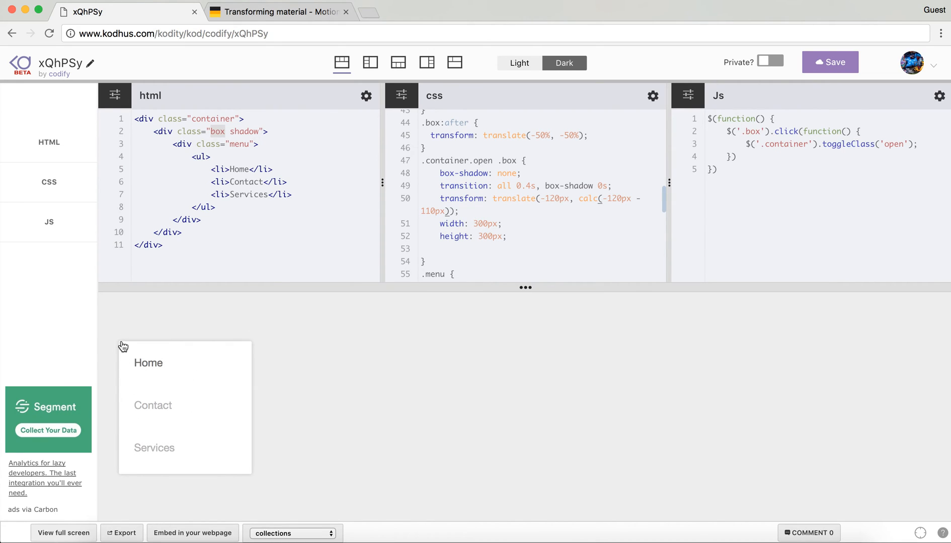
mouse_move(130, 466)
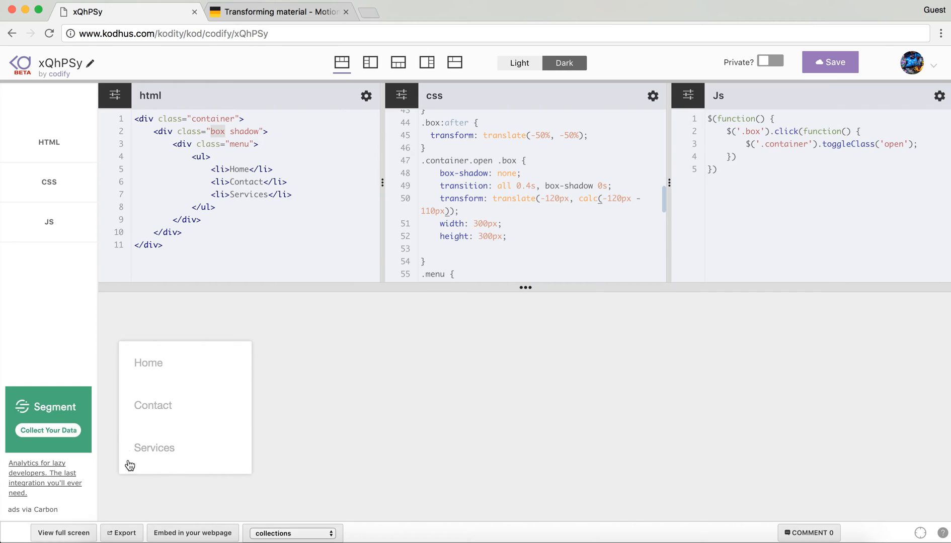
mouse_move(230, 390)
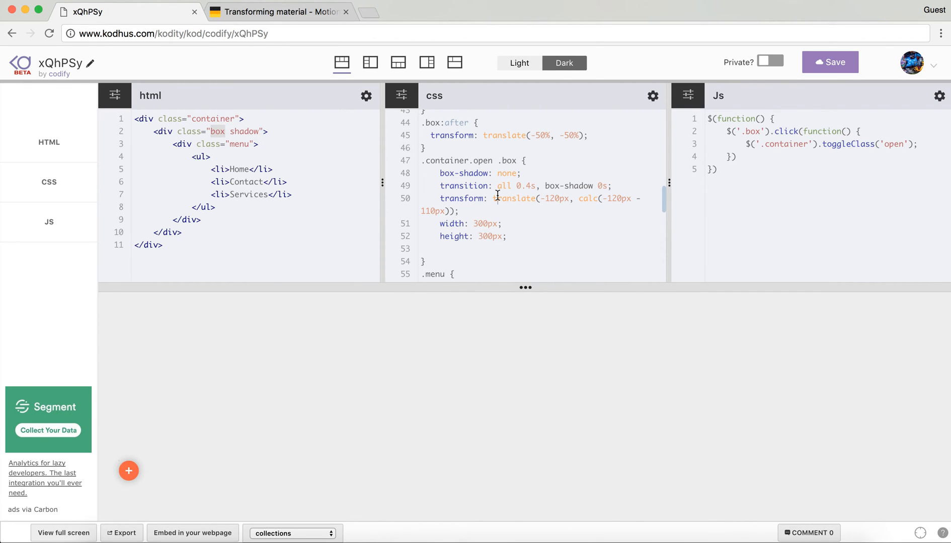
Scroll the CSS to the .menu rule and switch to the Transforming material browser tab.
scroll(down, 3)
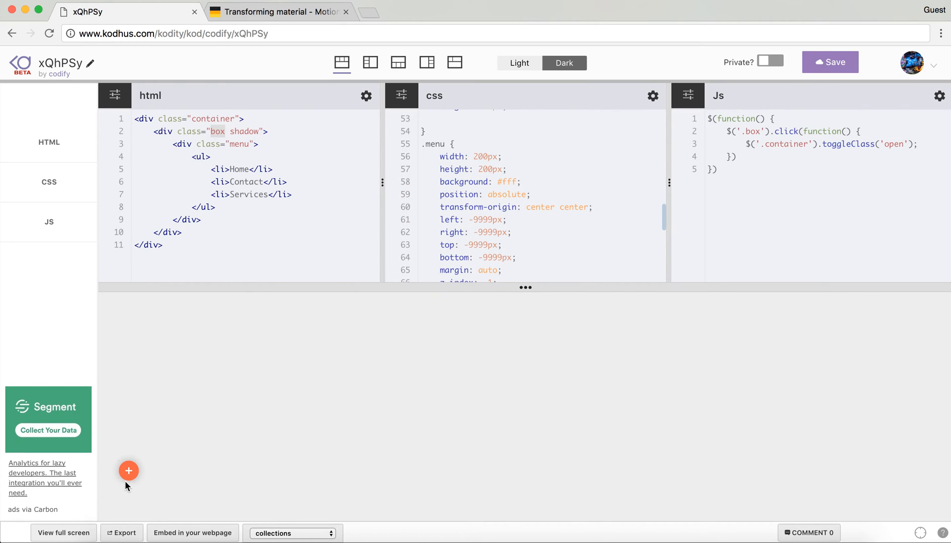
click(282, 12)
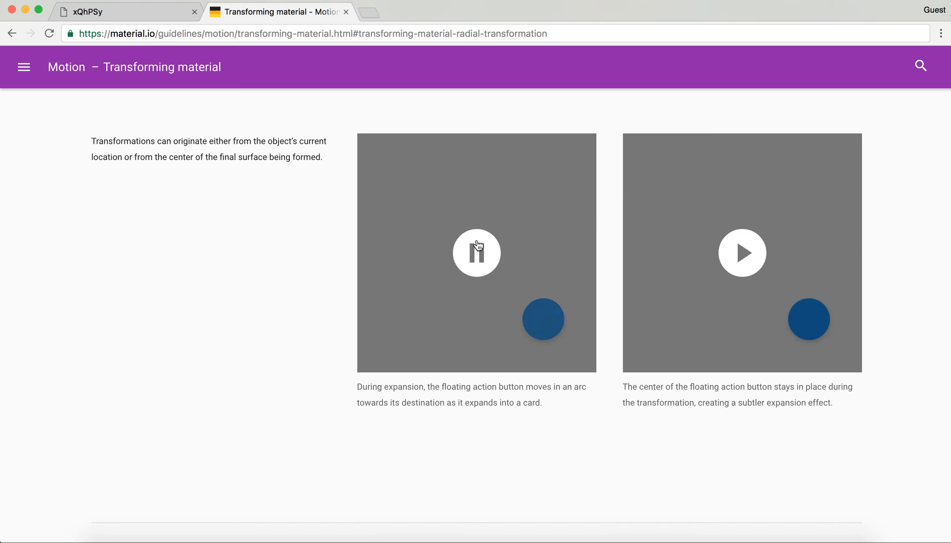
Play the radial transformation example video on material.io again.
click(476, 253)
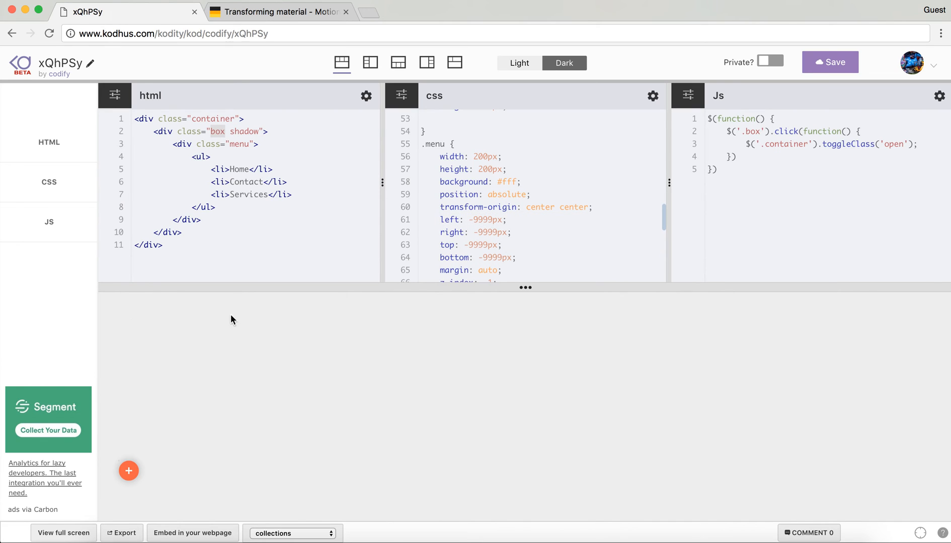
mouse_move(553, 225)
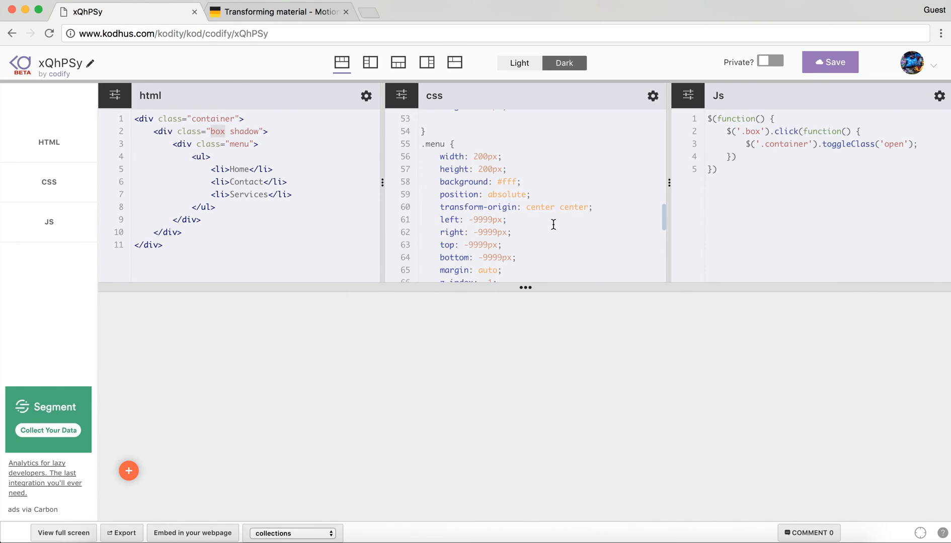
scroll(down, 3)
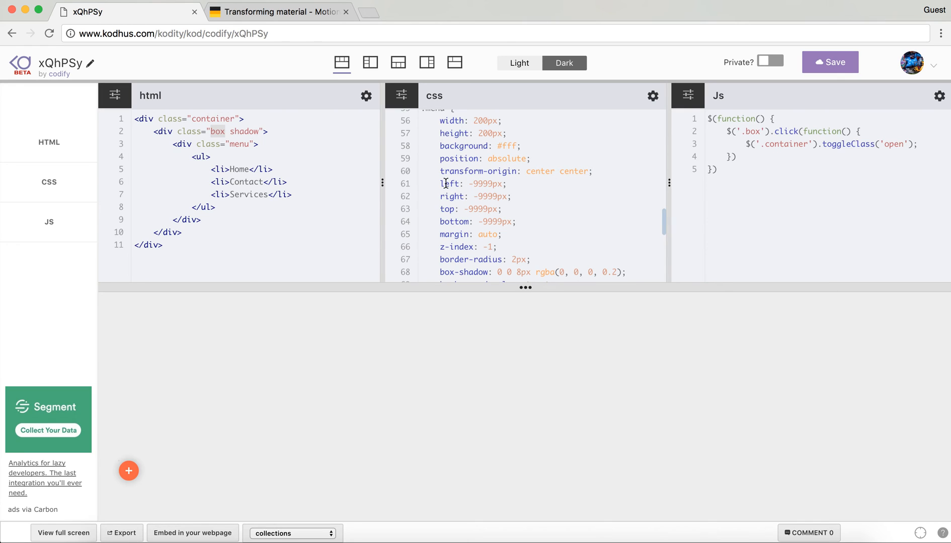
click(467, 183)
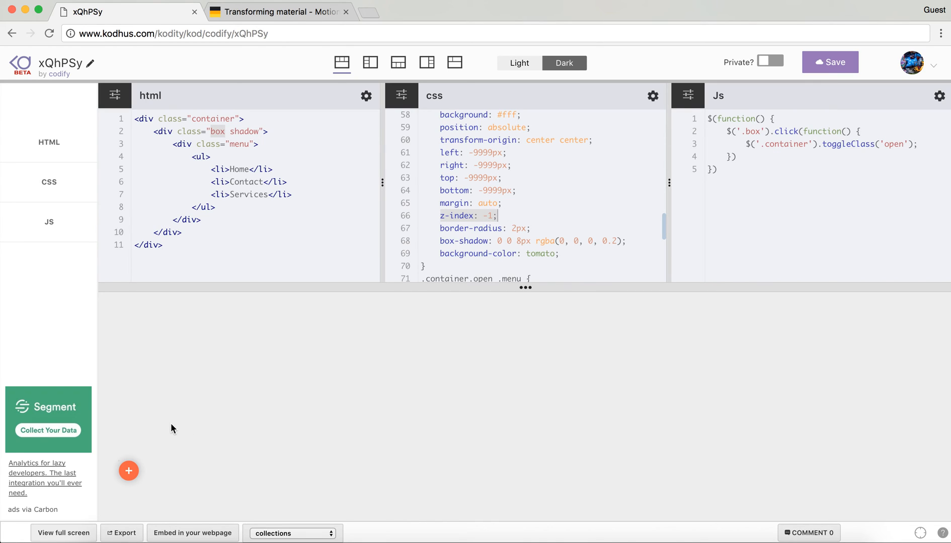
mouse_move(129, 475)
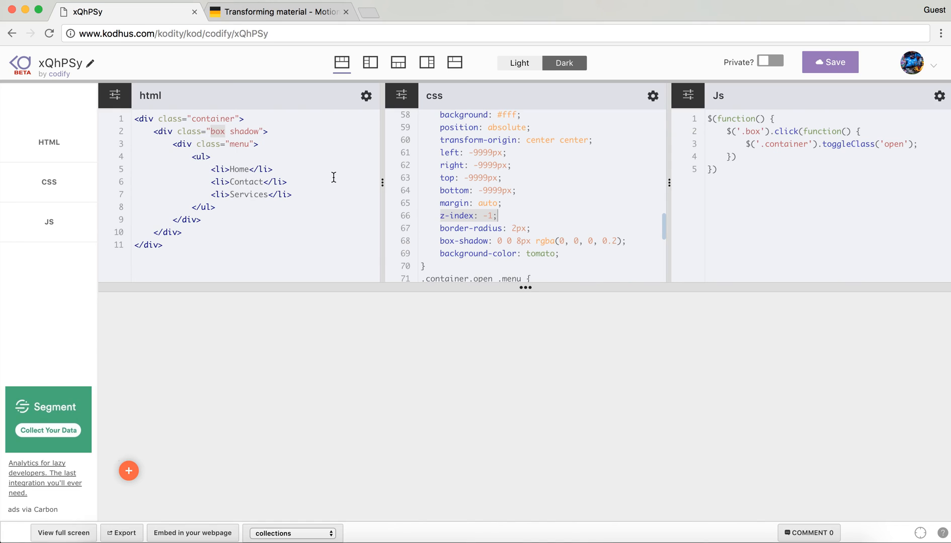
scroll(down, 3)
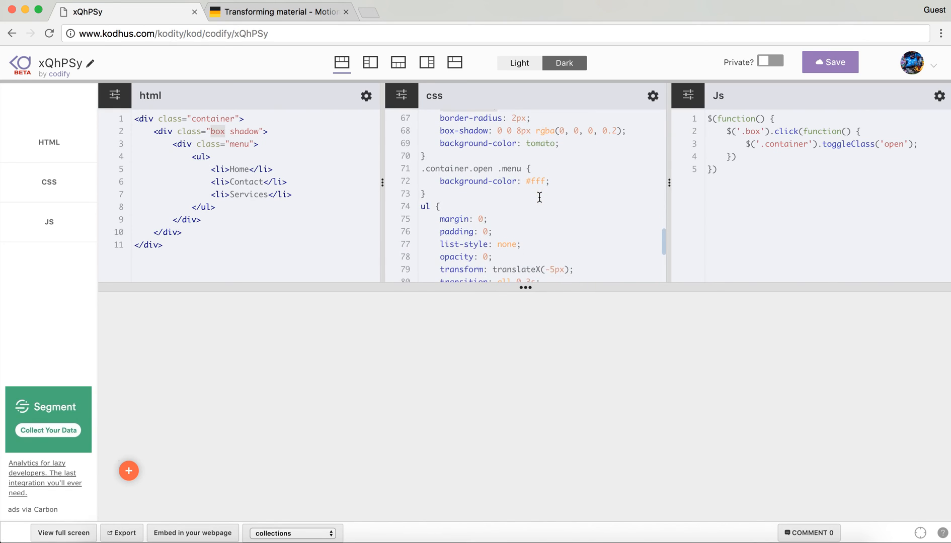
scroll(down, 3)
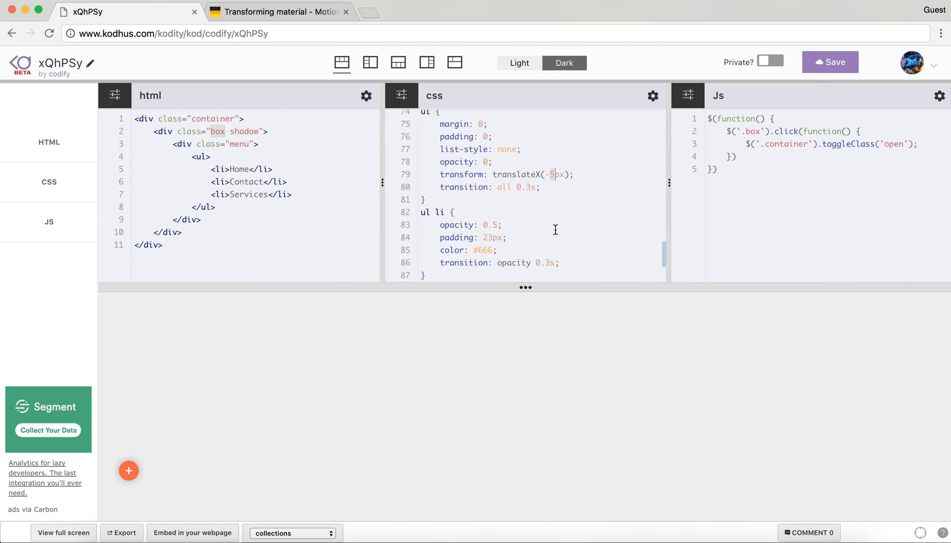
Scroll the CSS to the ul li:hover and .container.open ul rules beside the open menu card.
scroll(down, 3)
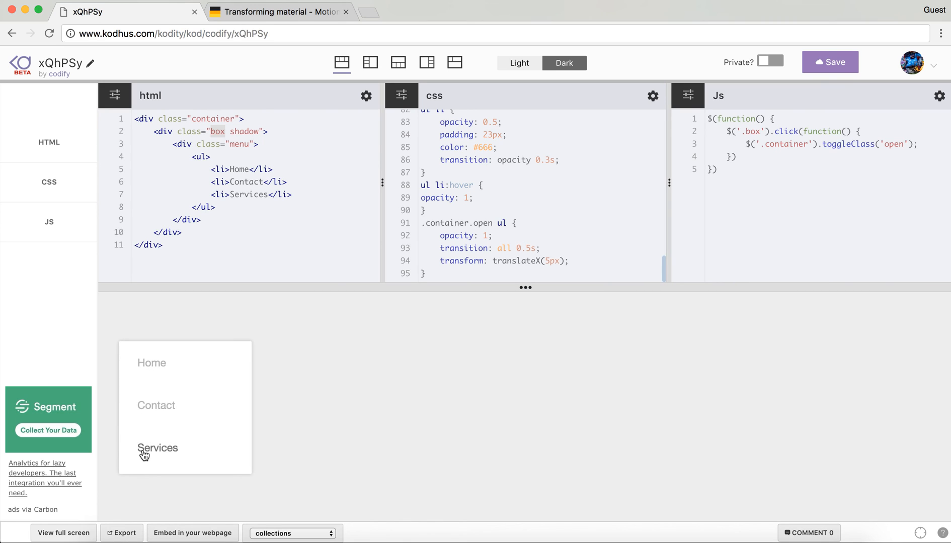
mouse_move(129, 410)
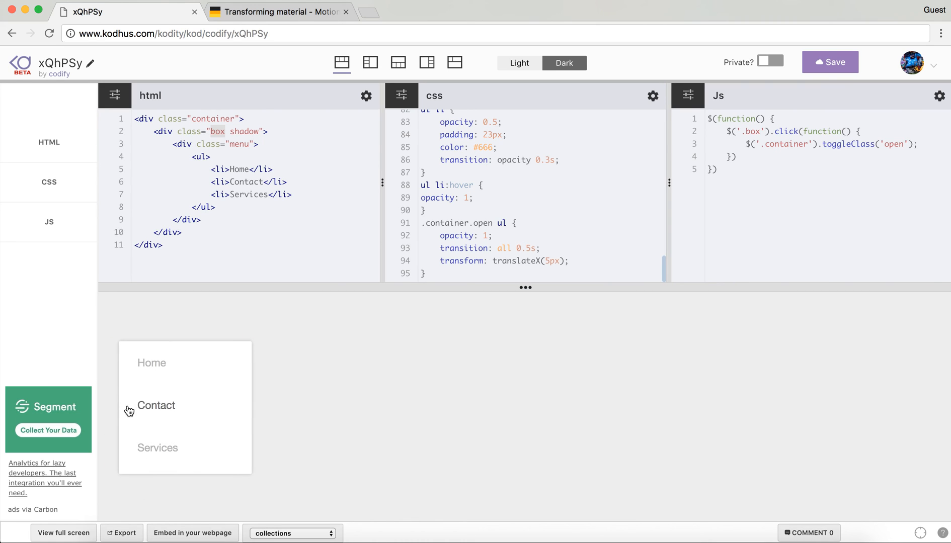
mouse_move(157, 464)
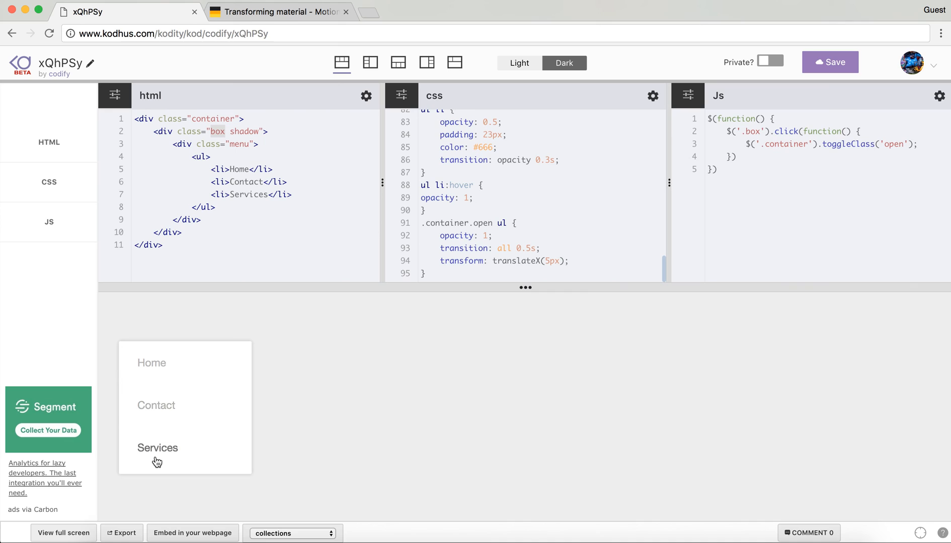
mouse_move(417, 338)
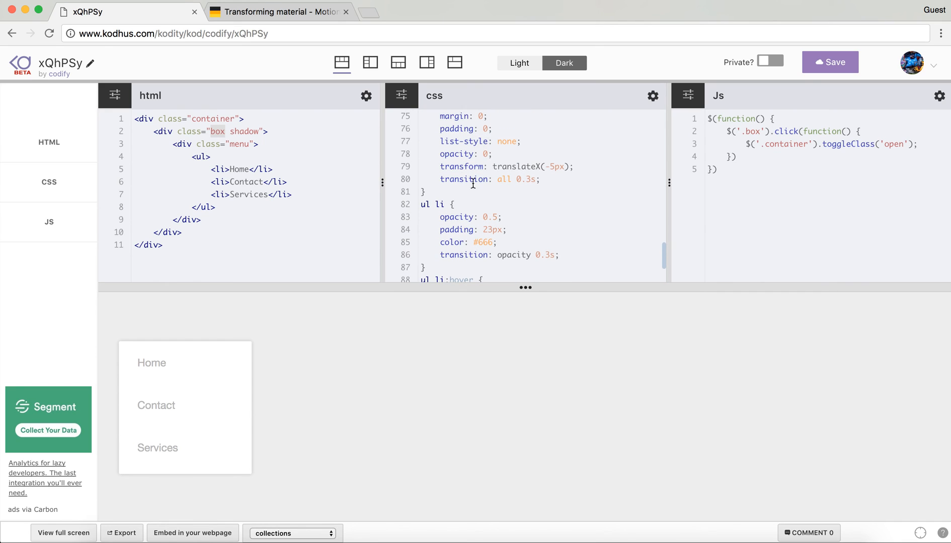
mouse_move(315, 374)
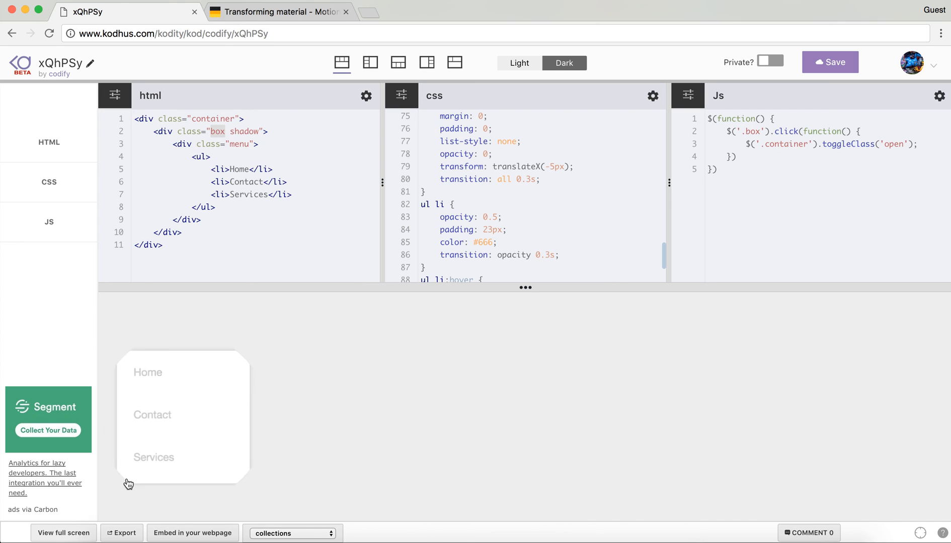
Collapse the Home/Contact/Services card back into the orange plus button in the preview.
click(128, 472)
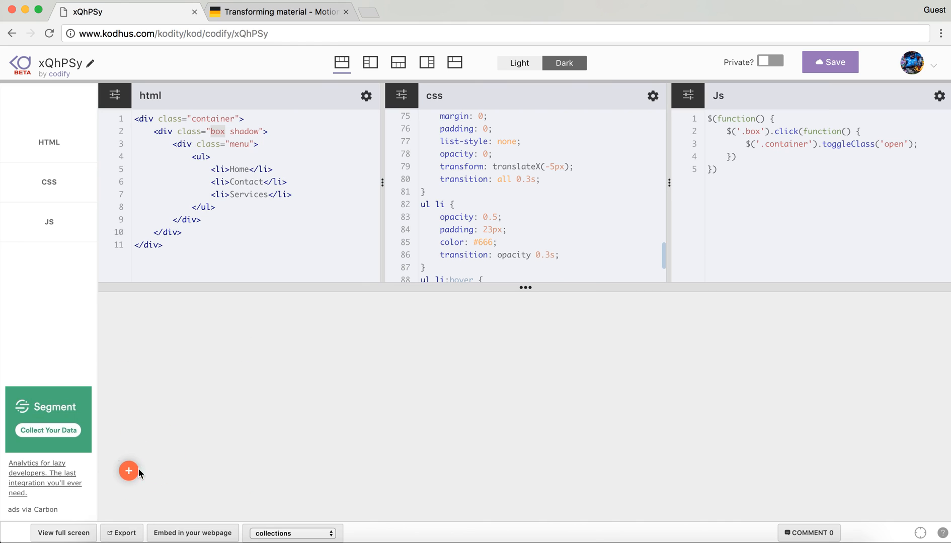
mouse_move(209, 394)
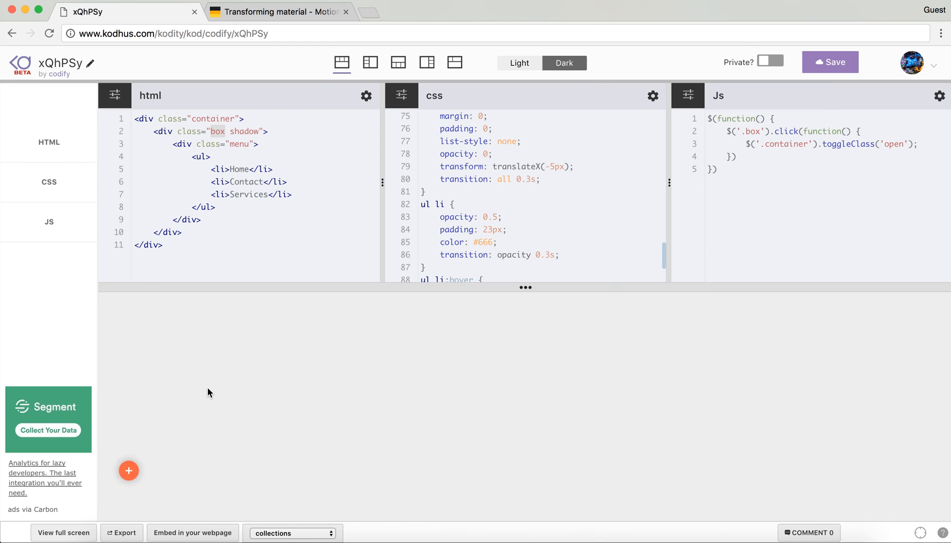
mouse_move(212, 389)
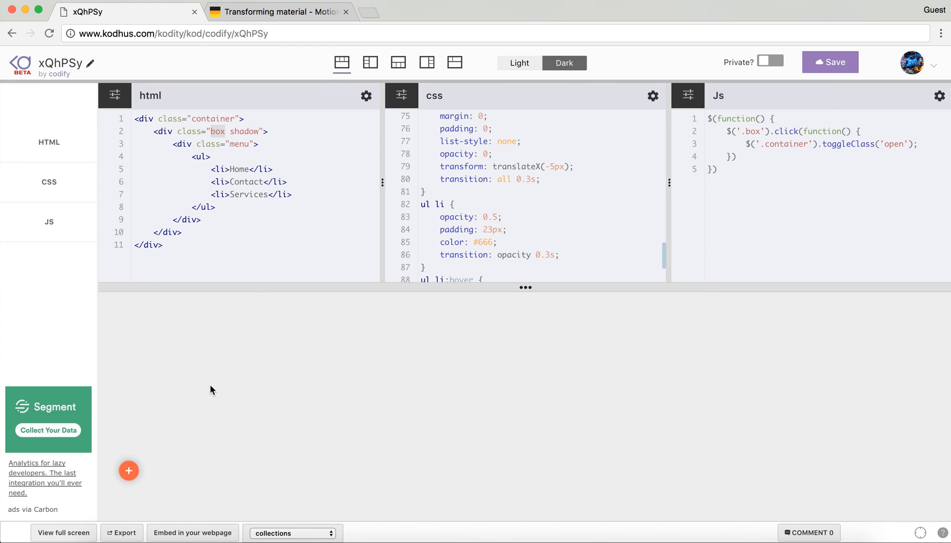
click(213, 390)
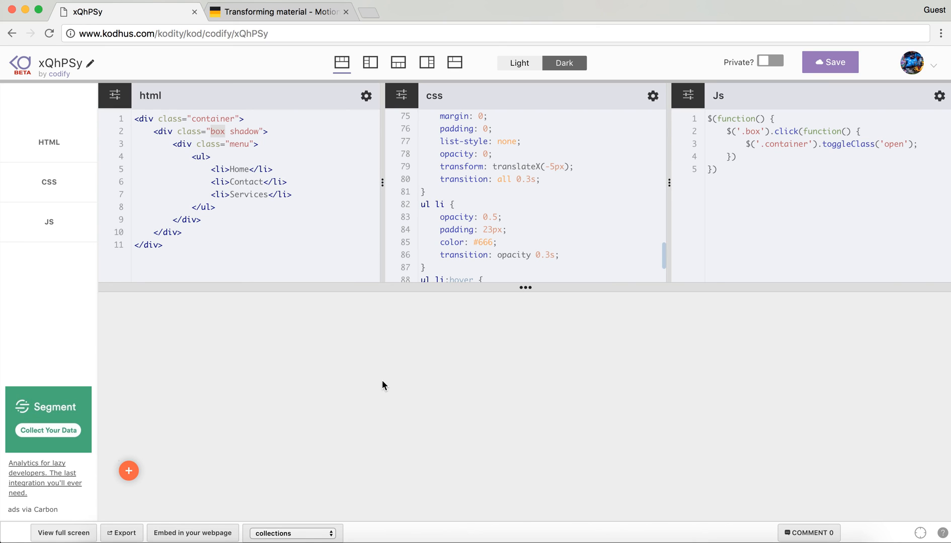
mouse_move(417, 272)
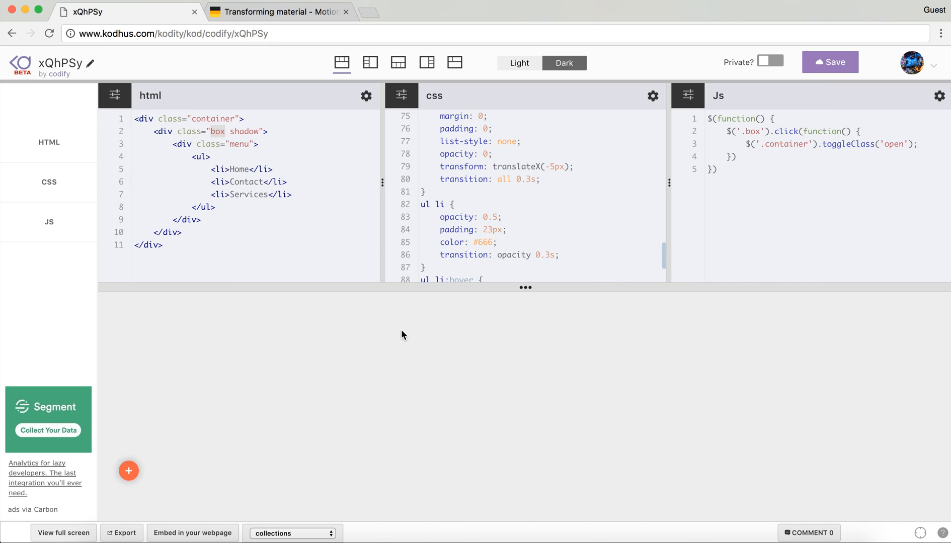
mouse_move(822, 74)
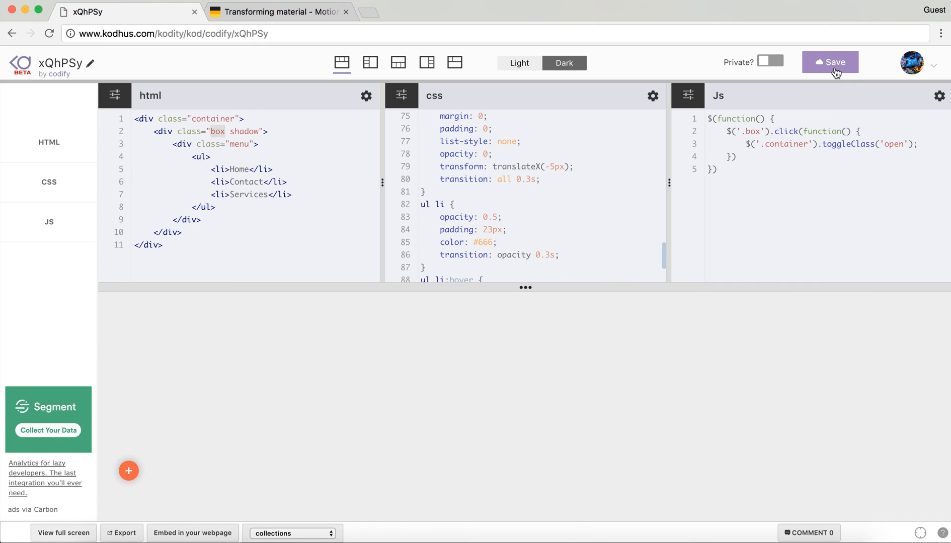